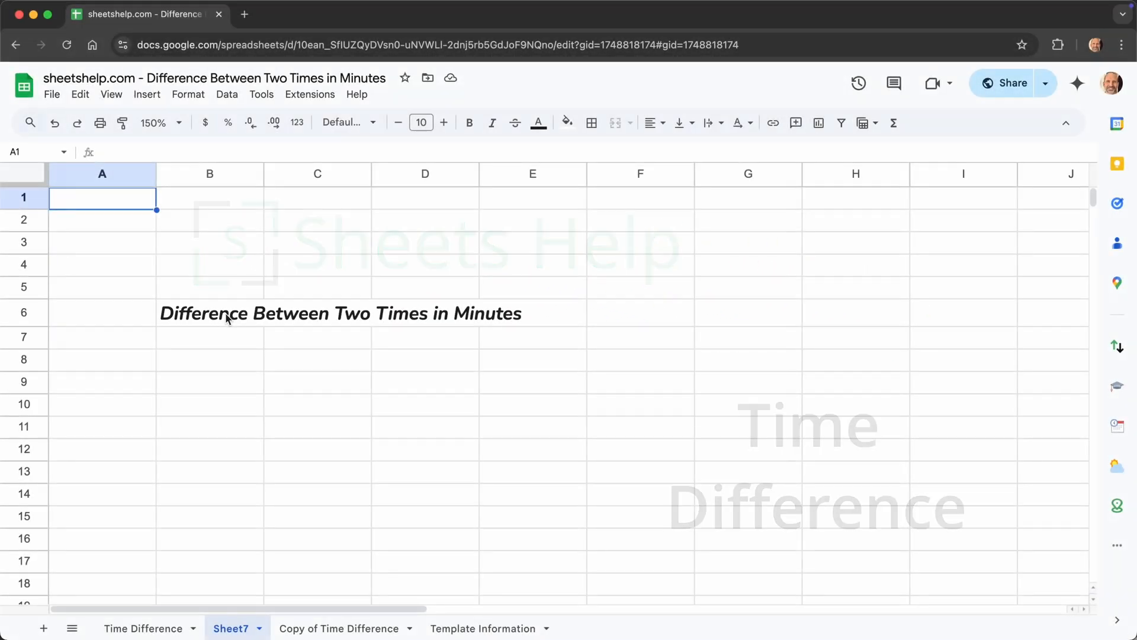
# Step: Switch from Sheet7 to the Copy of Time Difference sheet
pyautogui.click(210, 313)
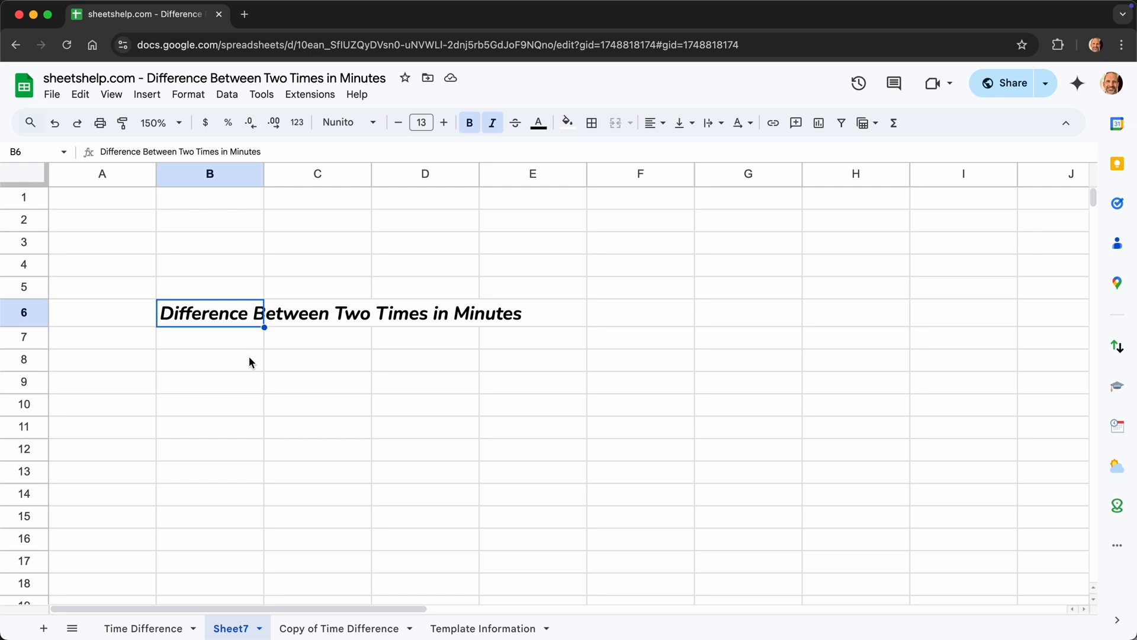
pyautogui.click(341, 628)
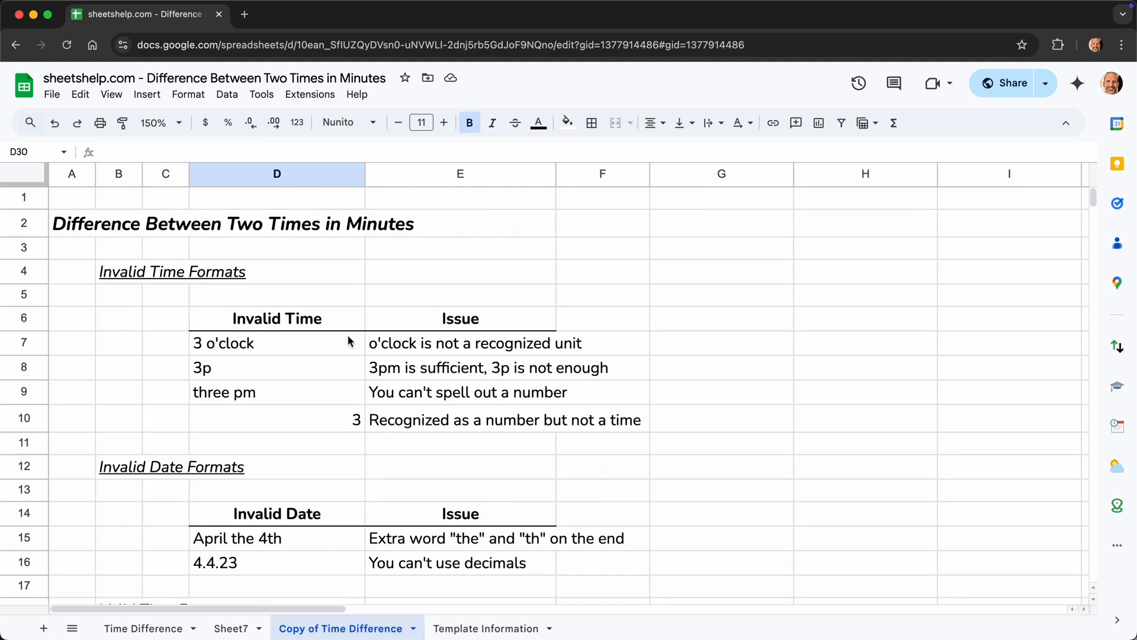
pyautogui.moveTo(292, 192)
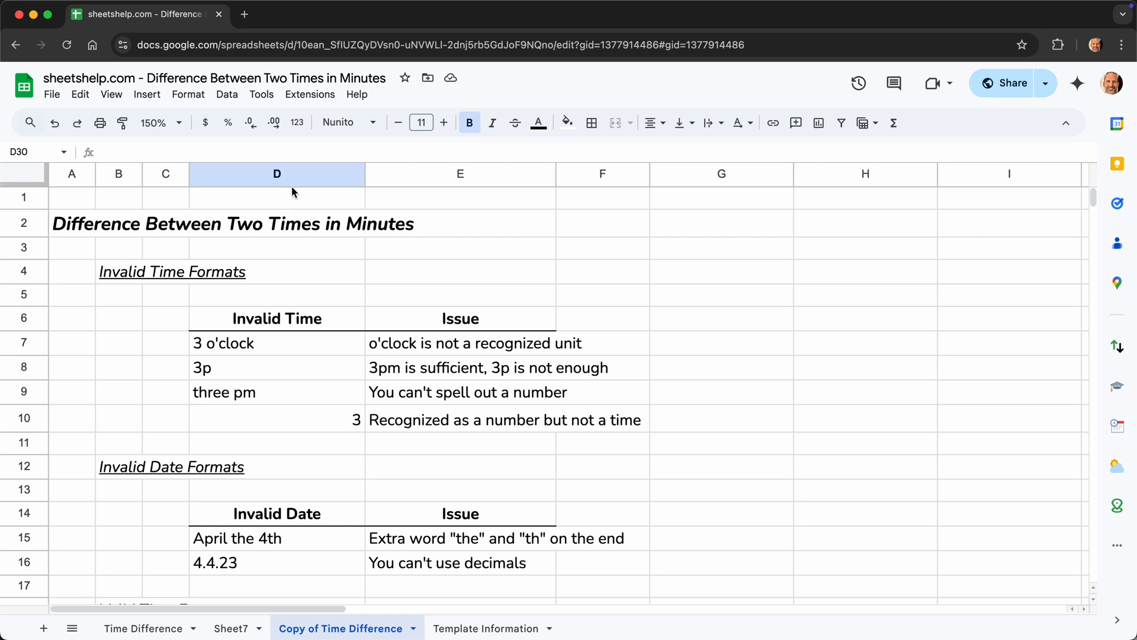
pyautogui.moveTo(393, 286)
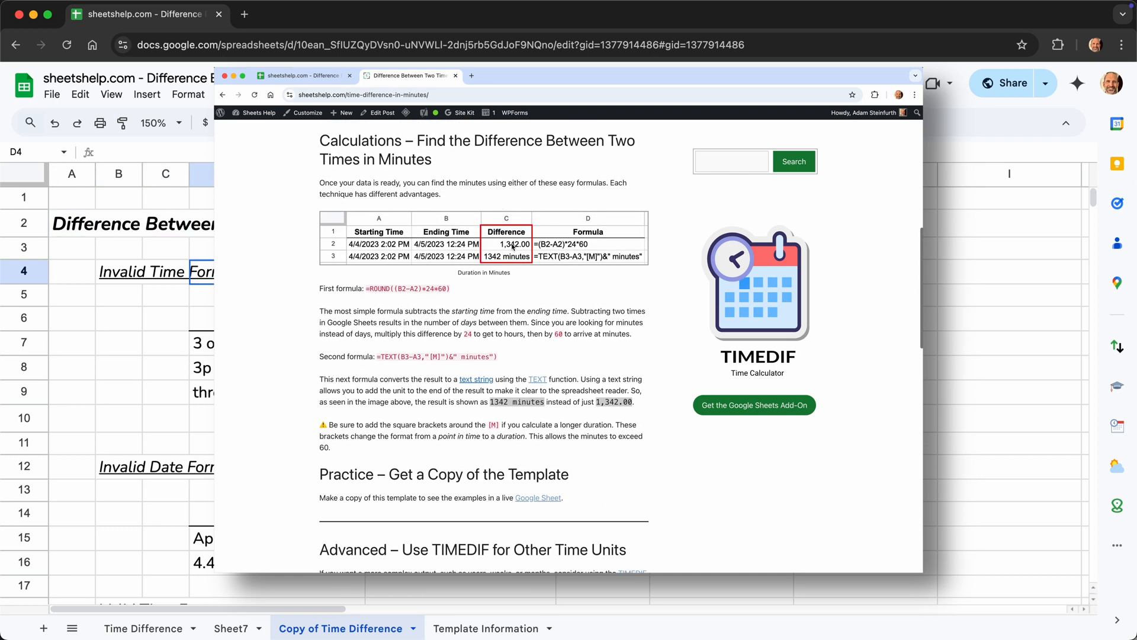
pyautogui.scroll(-3)
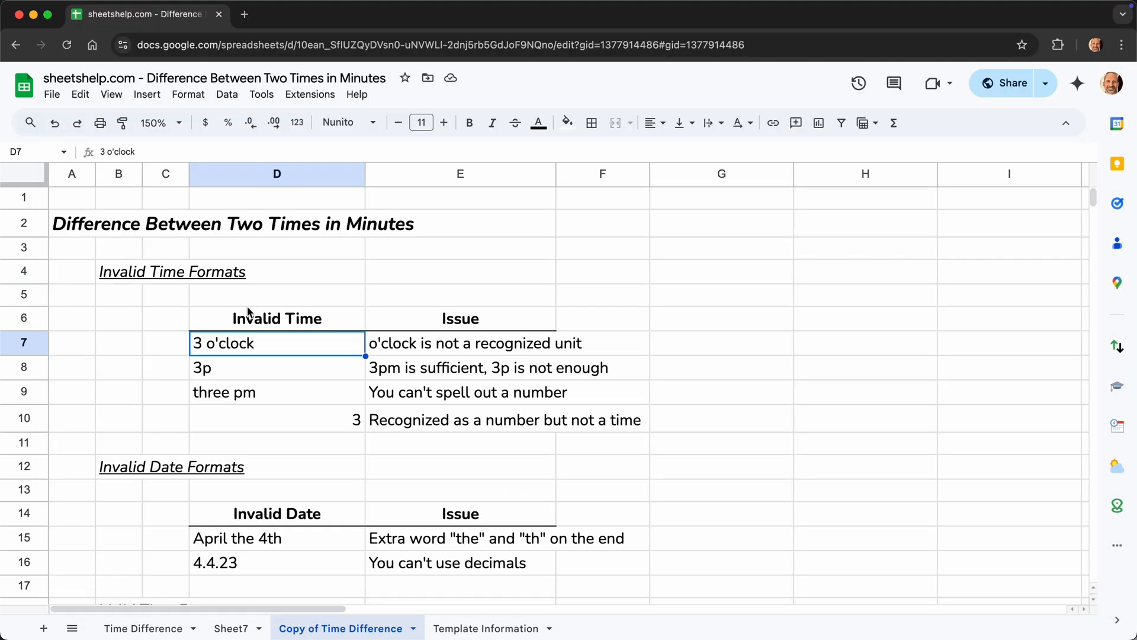
pyautogui.moveTo(266, 362)
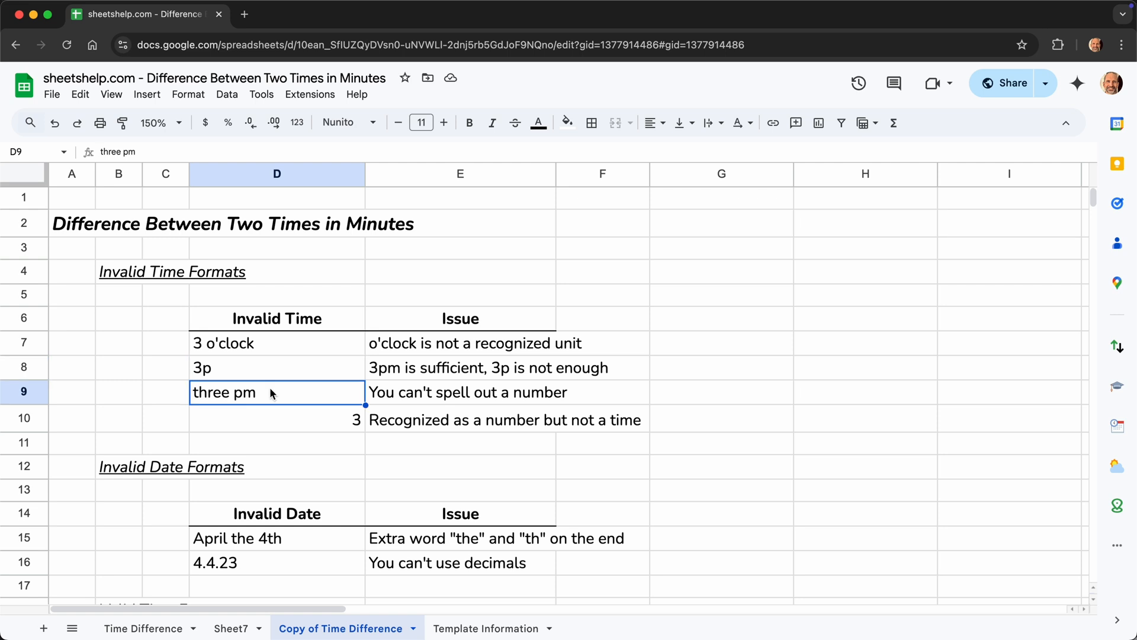
pyautogui.click(276, 419)
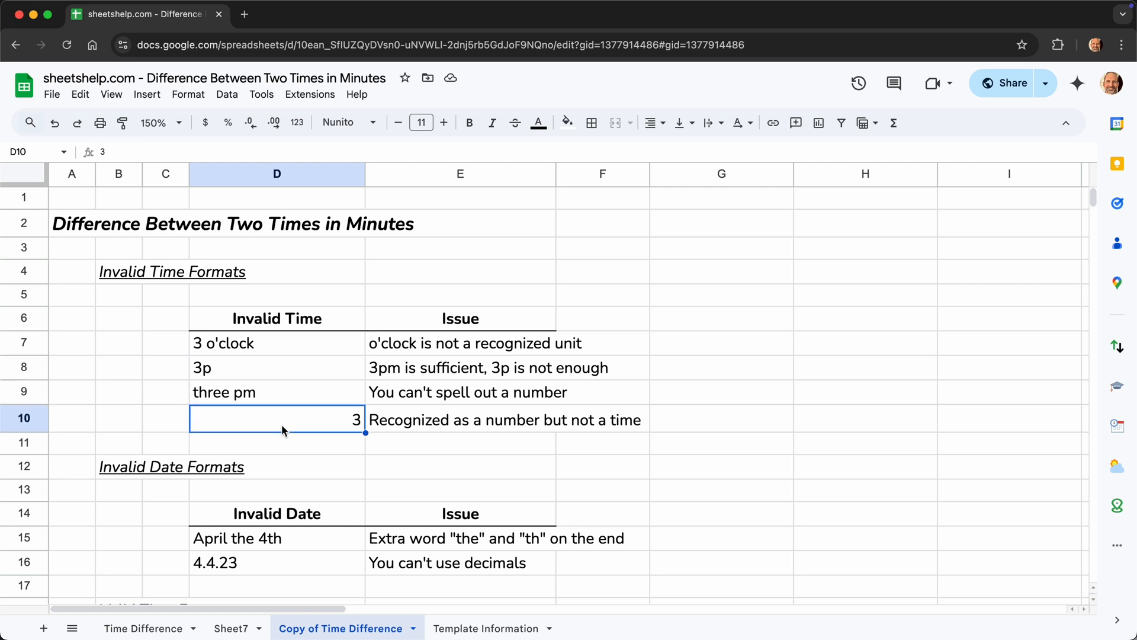
pyautogui.moveTo(290, 347)
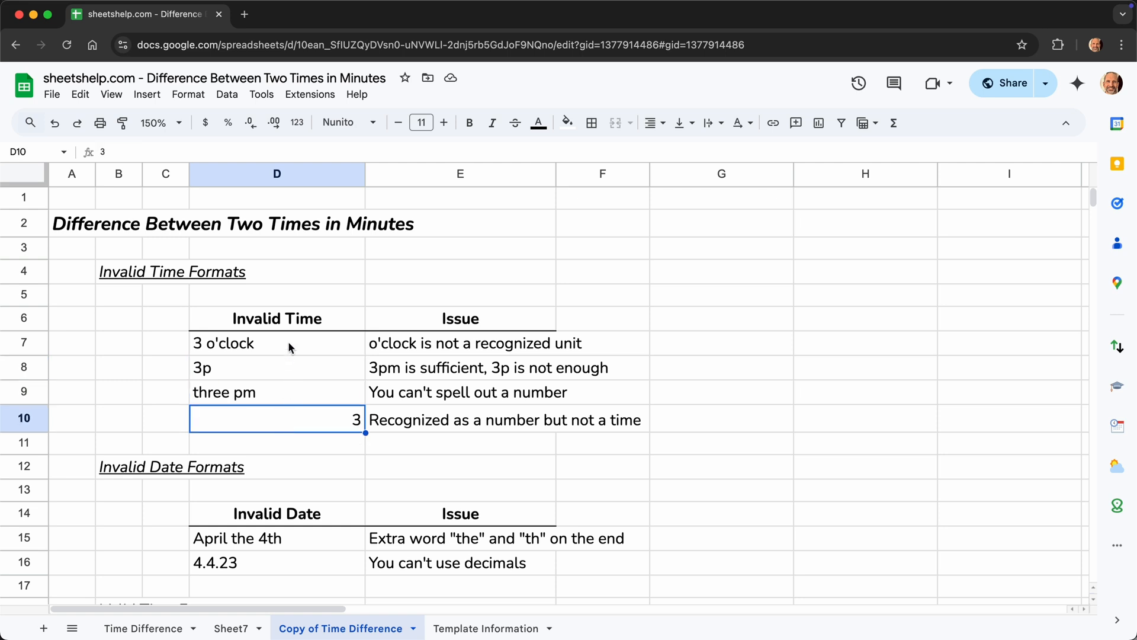
pyautogui.click(276, 367)
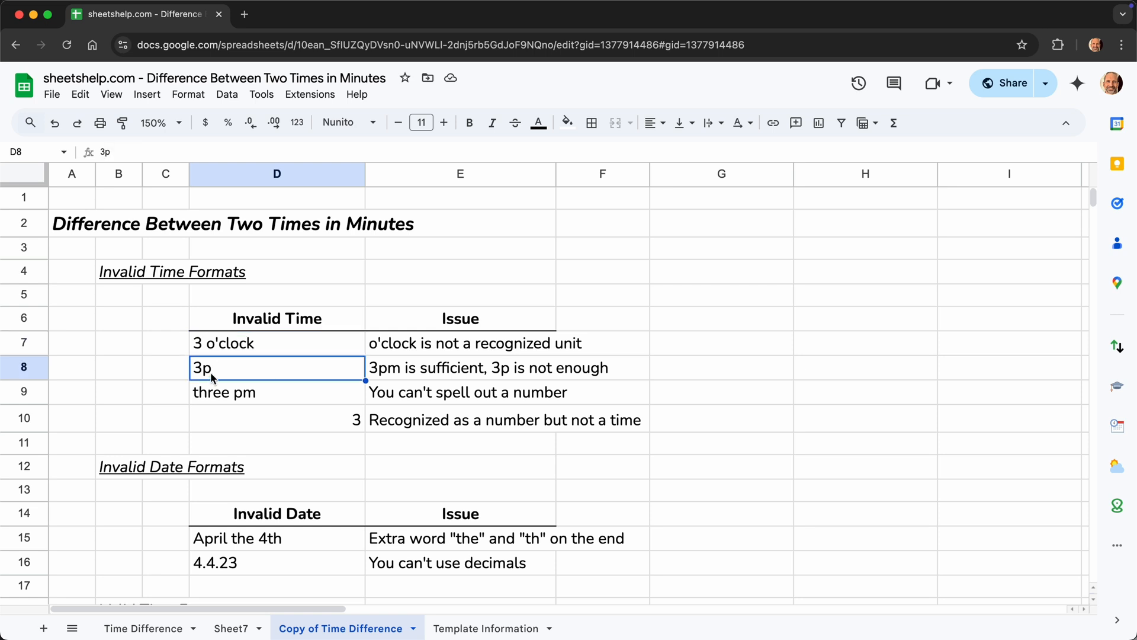
pyautogui.click(276, 420)
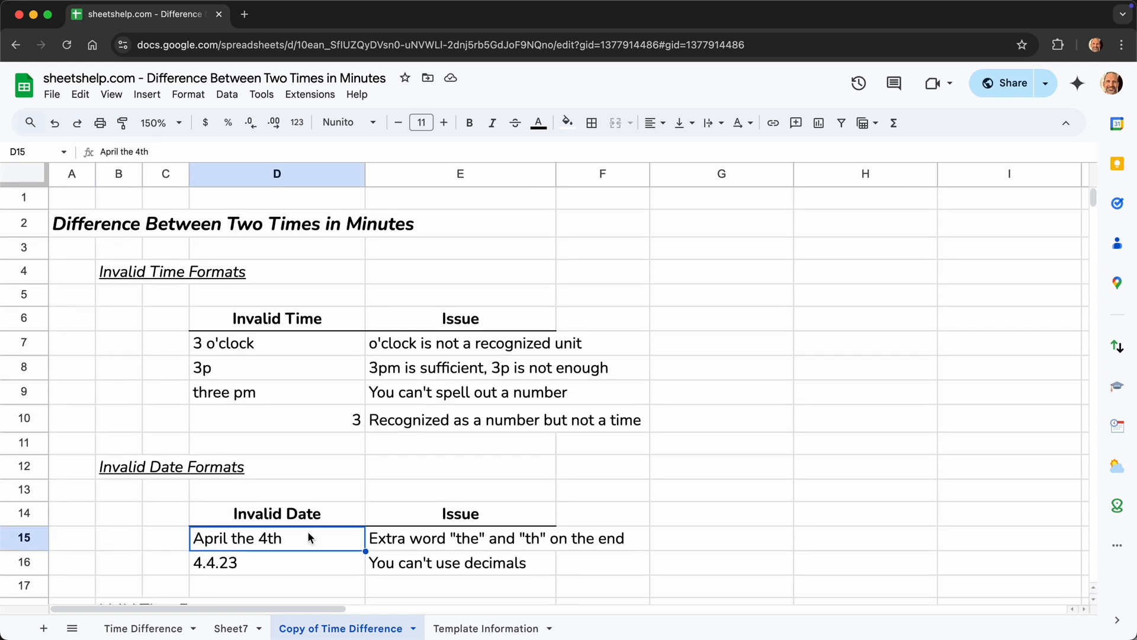
pyautogui.scroll(-3)
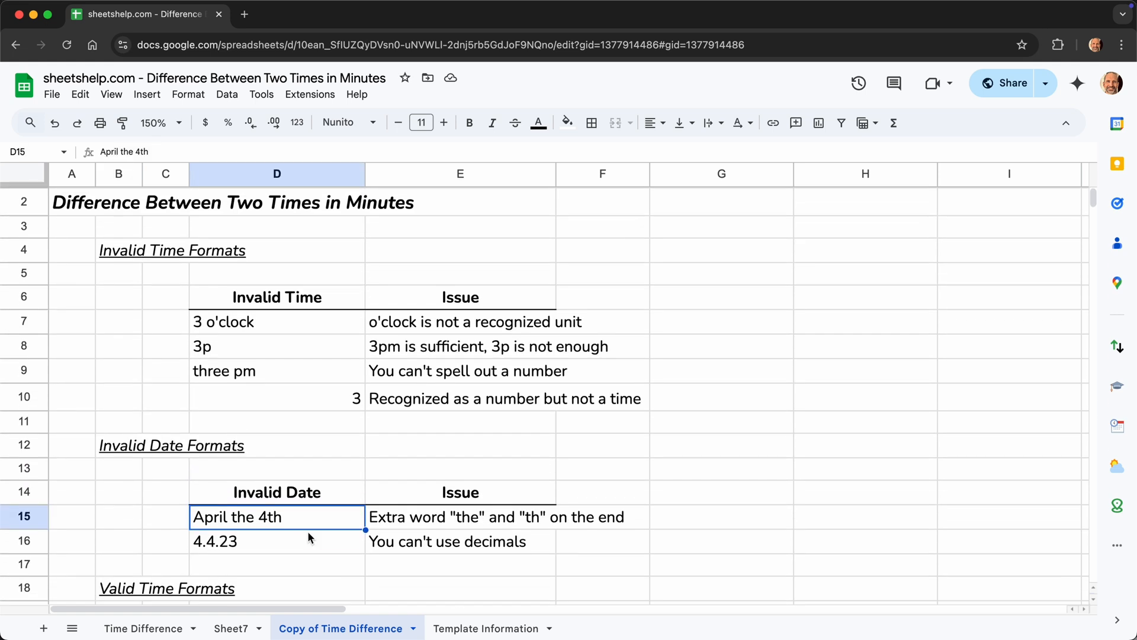
pyautogui.scroll(-3)
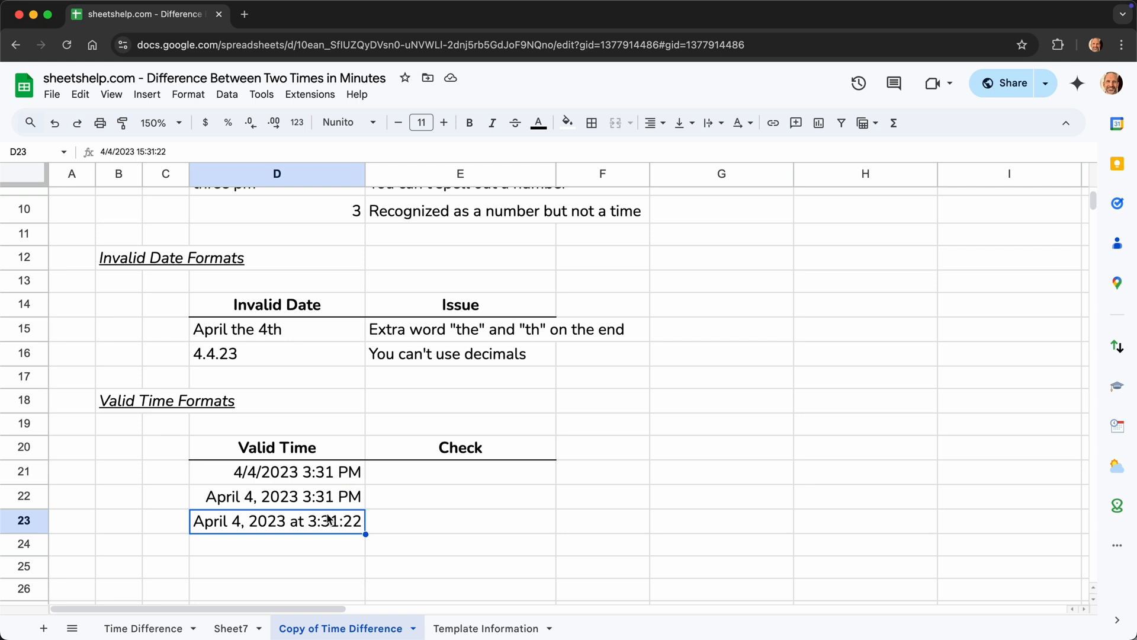
pyautogui.moveTo(244, 302)
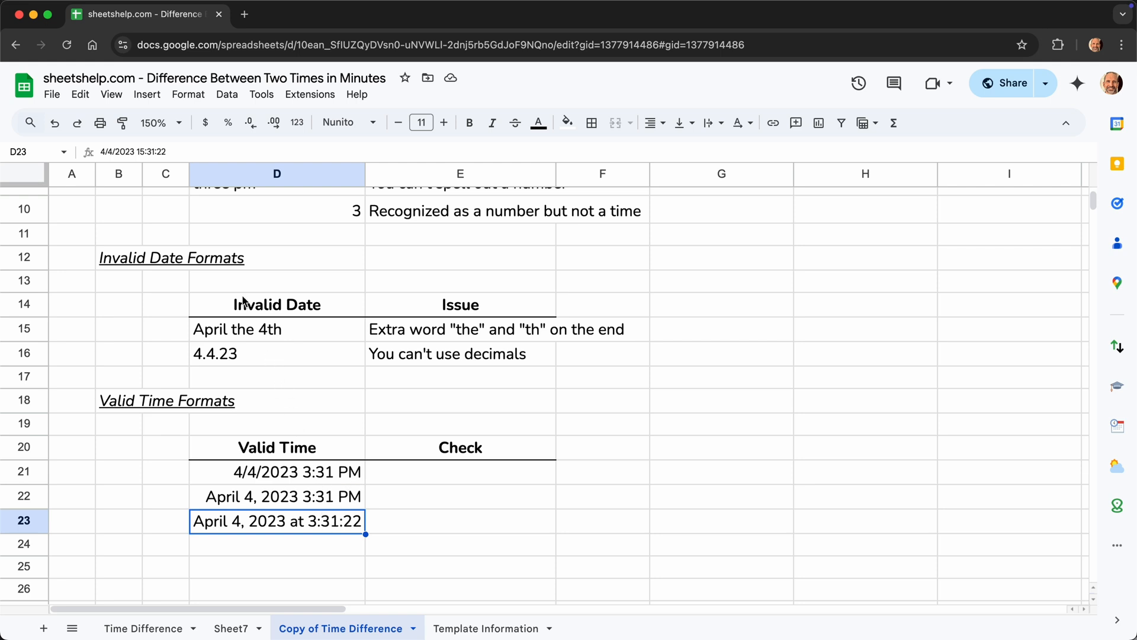
pyautogui.click(188, 94)
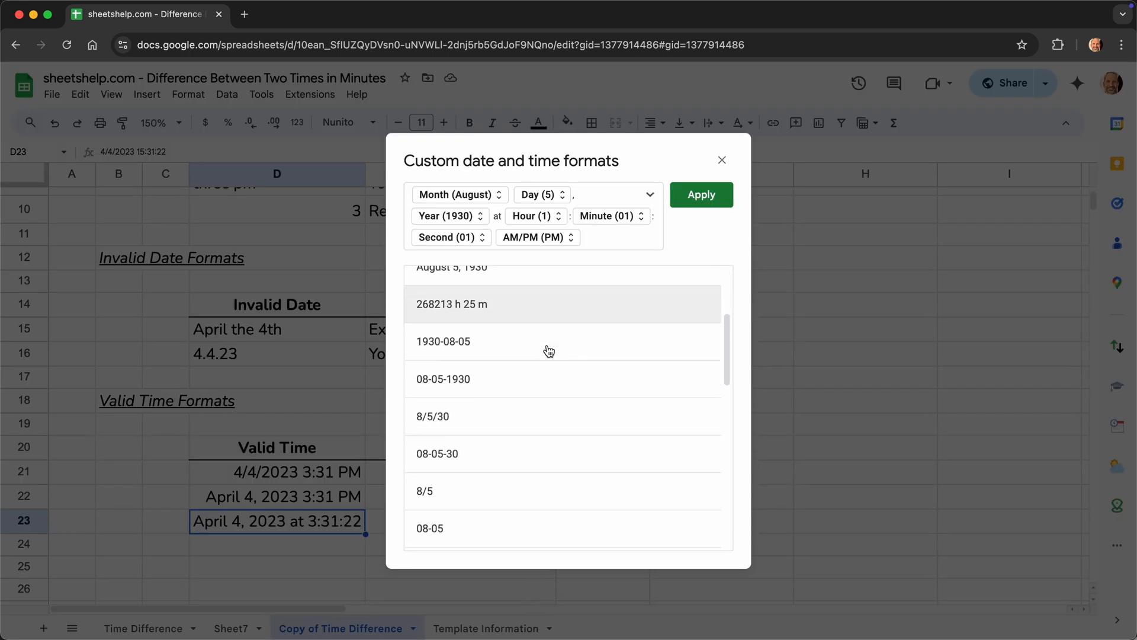
pyautogui.scroll(-3)
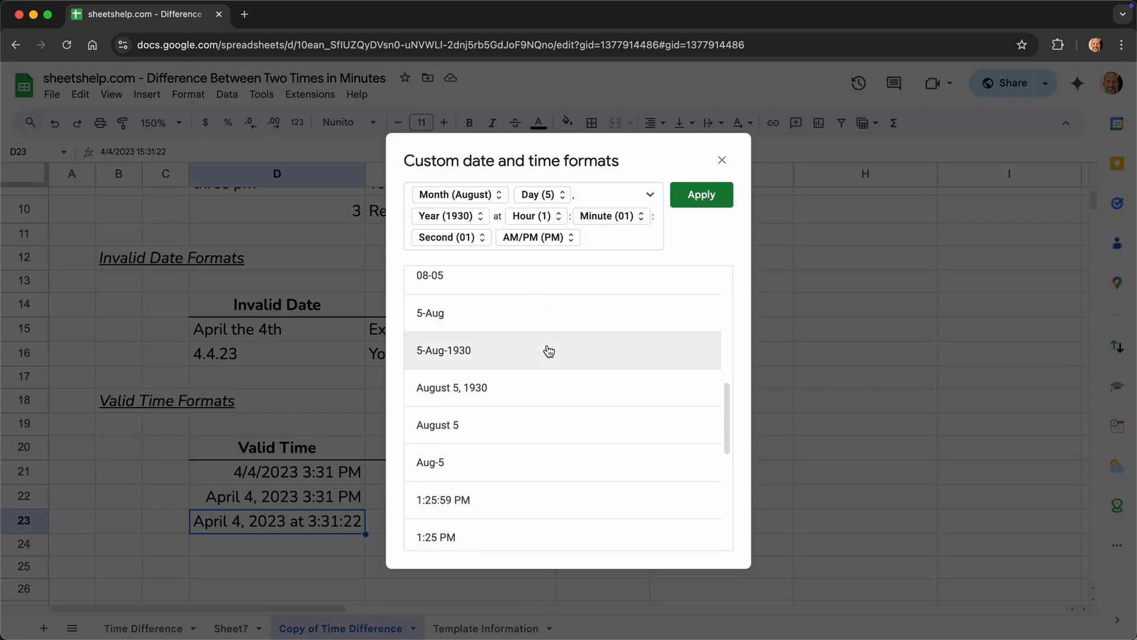
pyautogui.scroll(-3)
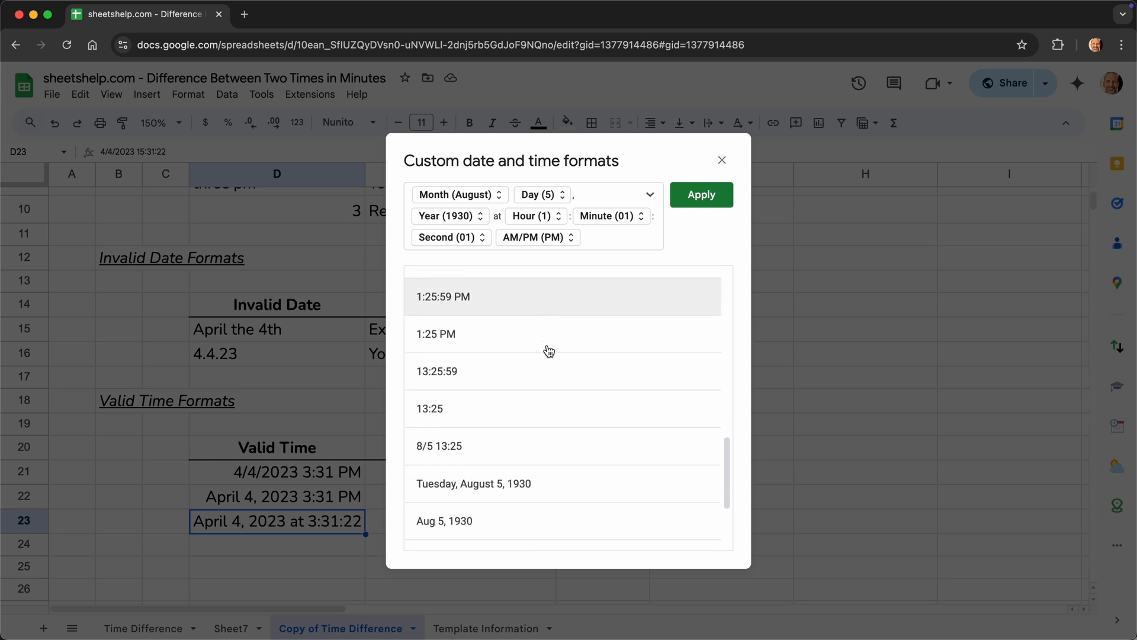
pyautogui.scroll(-3)
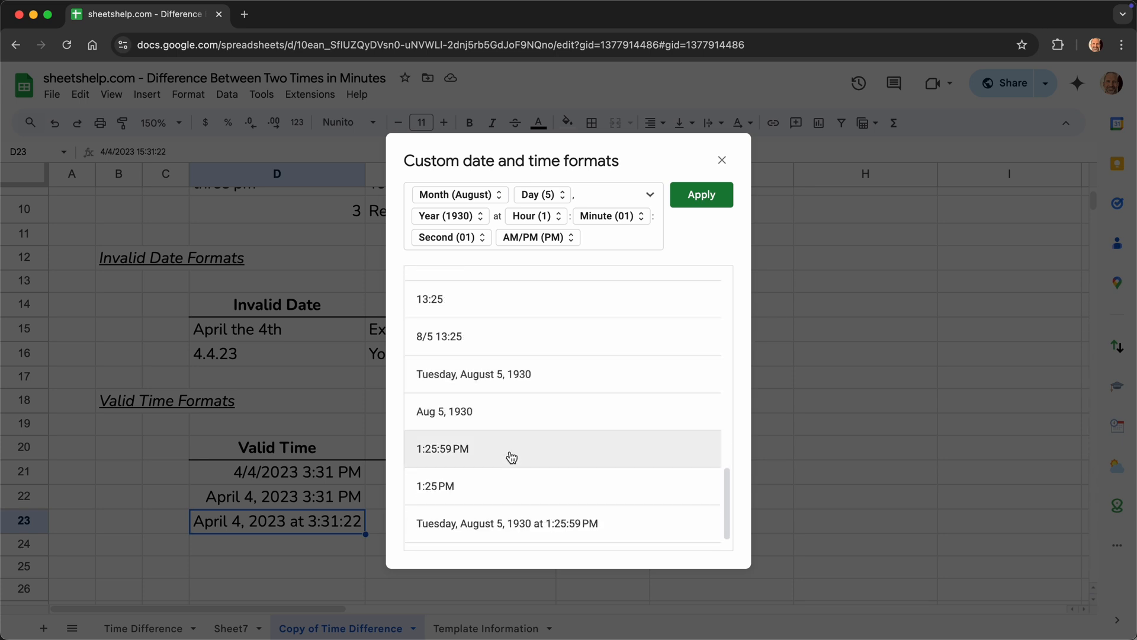
pyautogui.moveTo(738, 183)
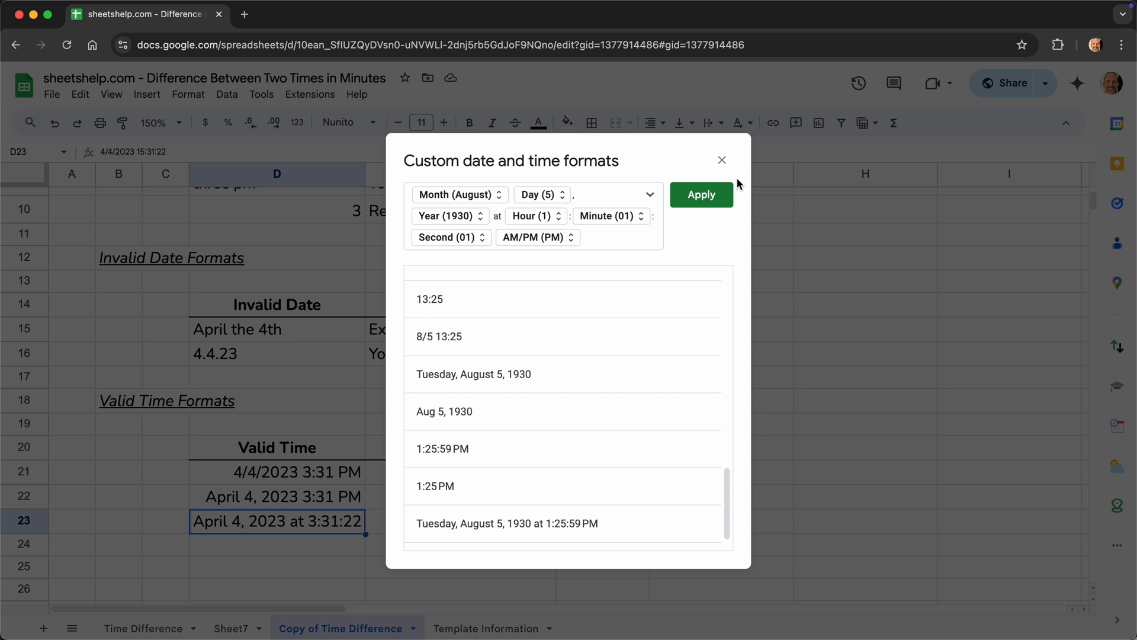
pyautogui.click(721, 160)
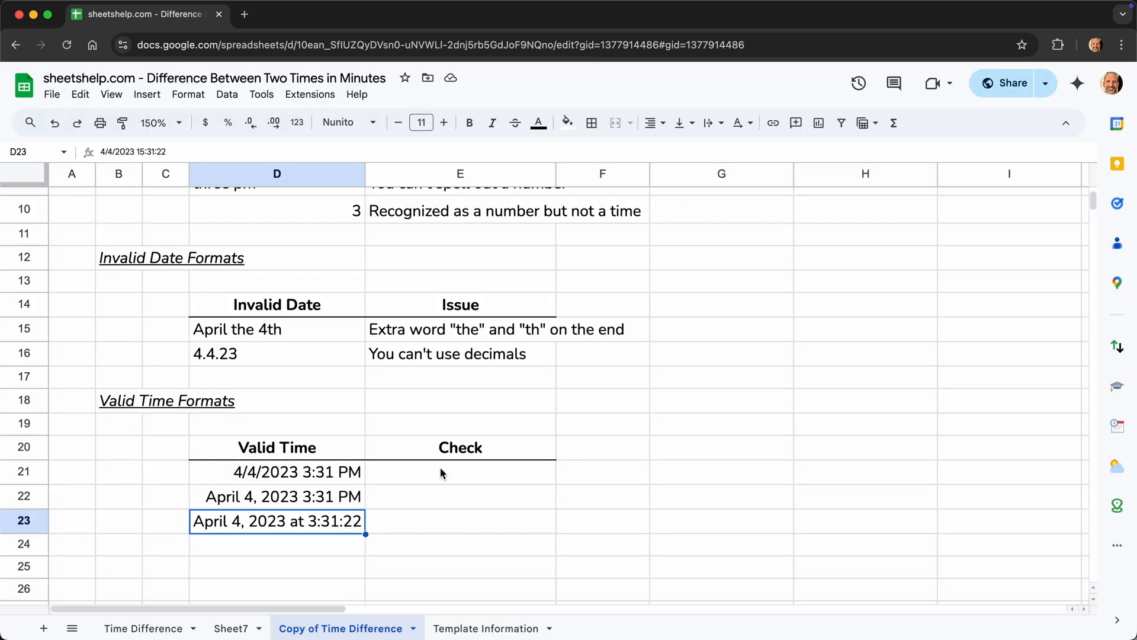
# Step: Enter =ISDATE(D21) in the first Check cell, returning TRUE for 4/4/2023 3:31 PM
pyautogui.click(276, 496)
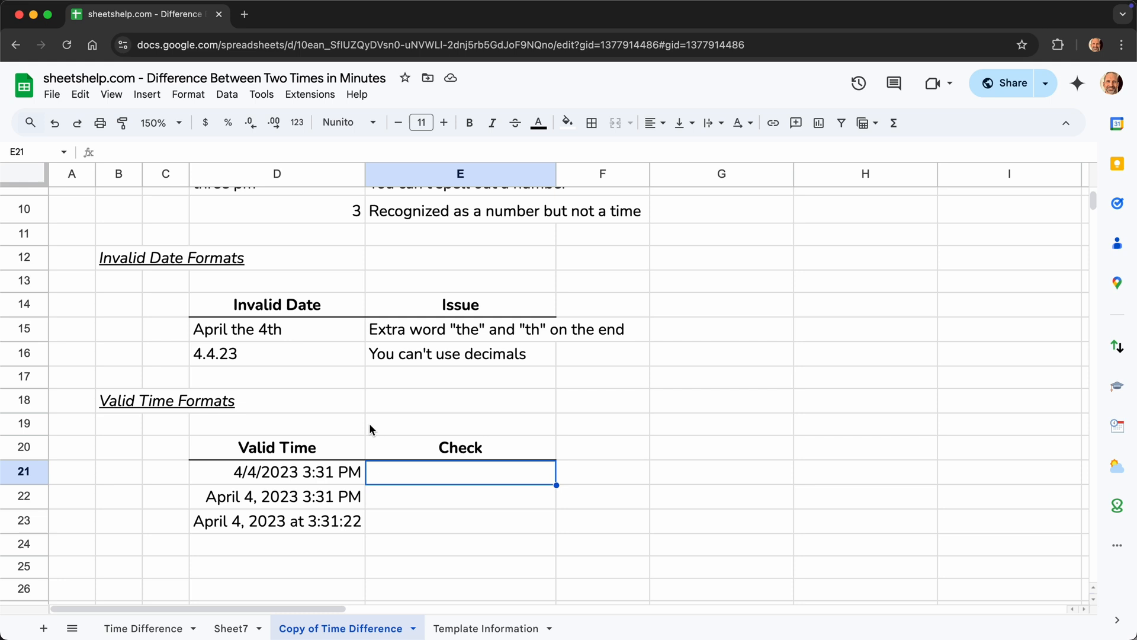
pyautogui.write('=')
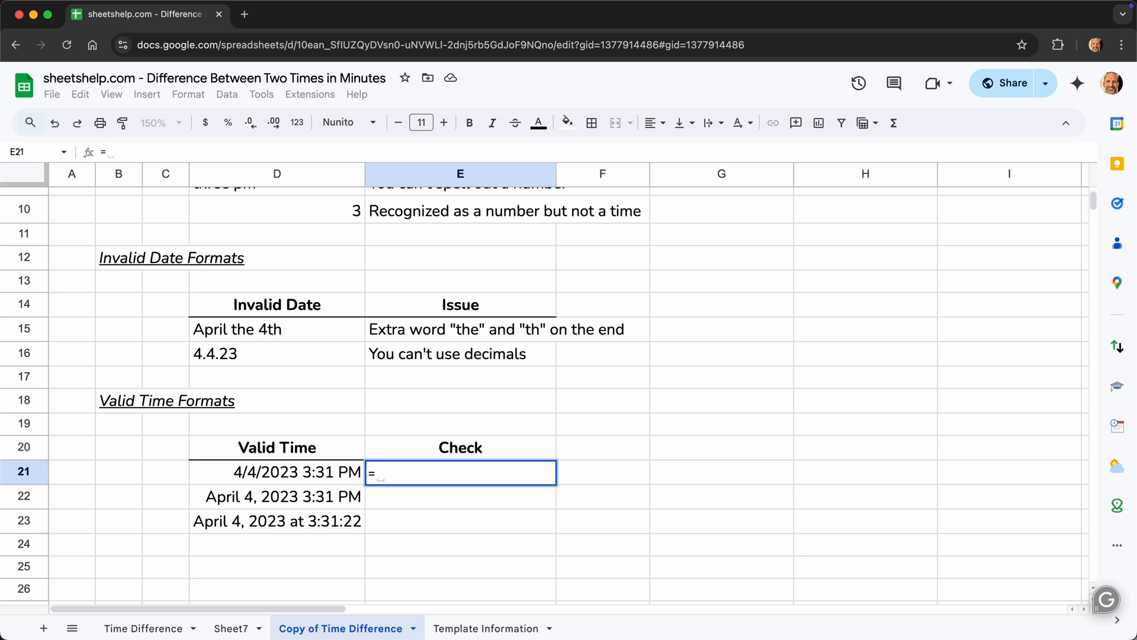
pyautogui.write('=ISDATE')
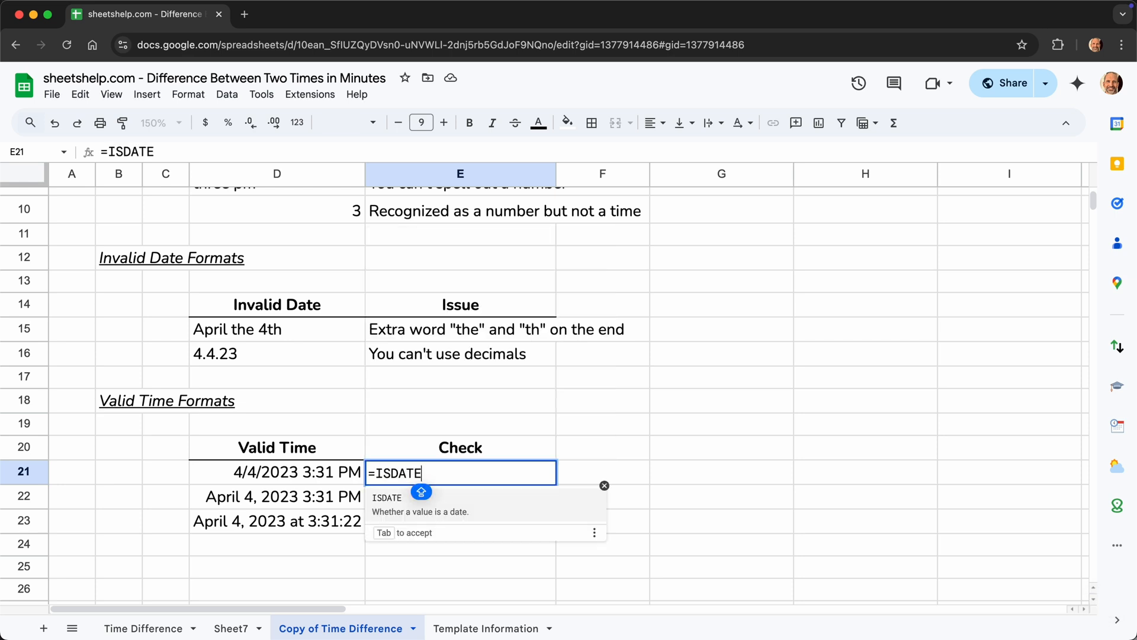
pyautogui.write('(')
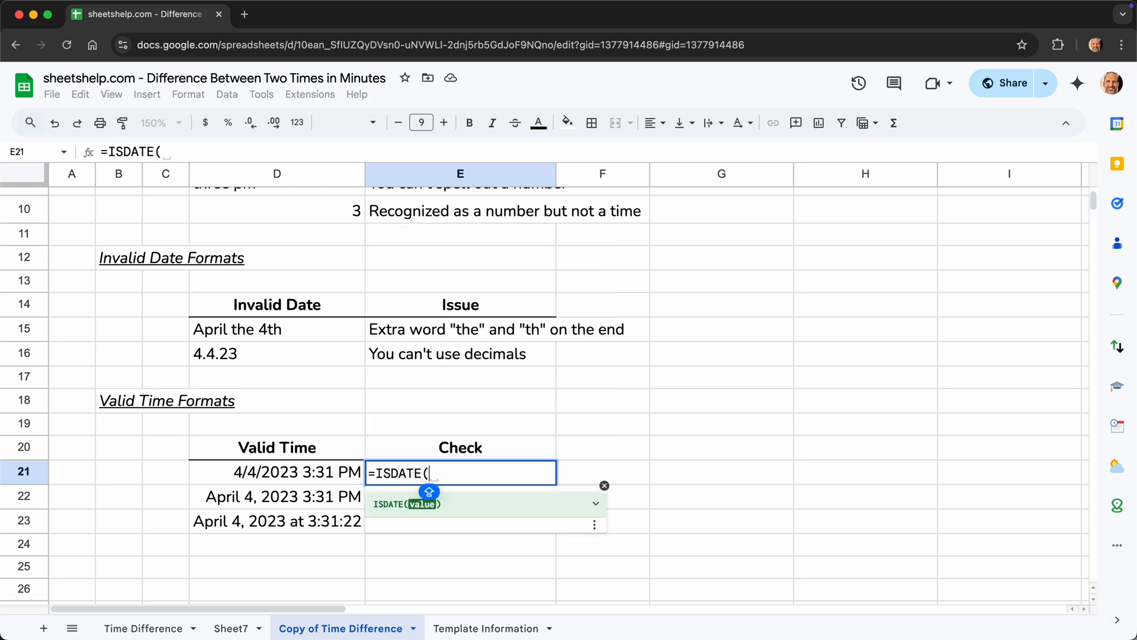
pyautogui.moveTo(324, 483)
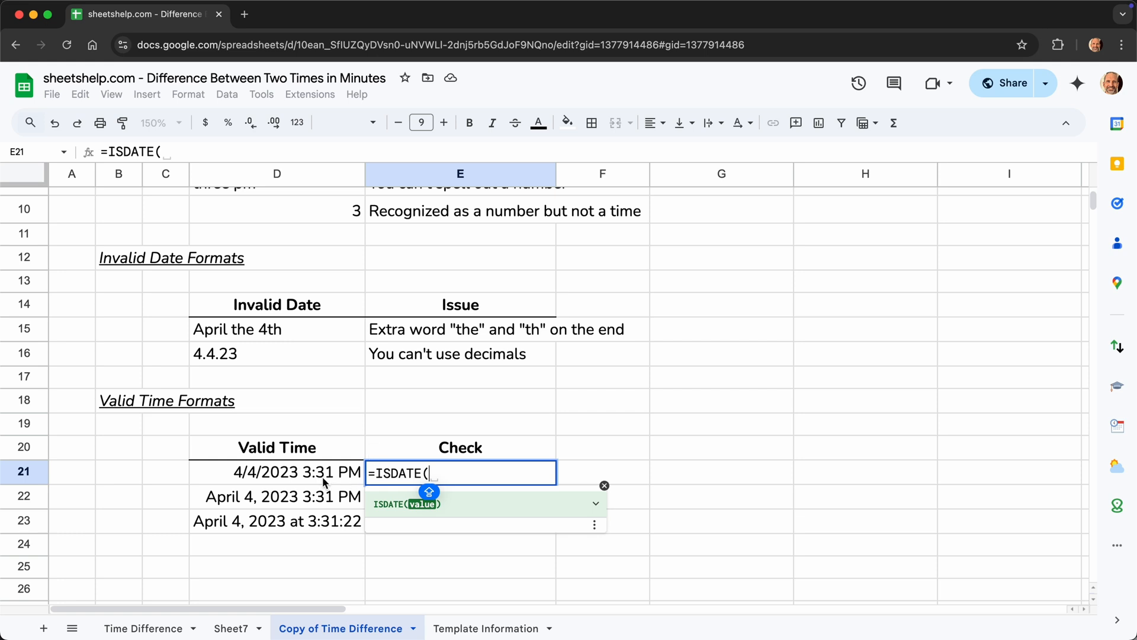
pyautogui.click(276, 472)
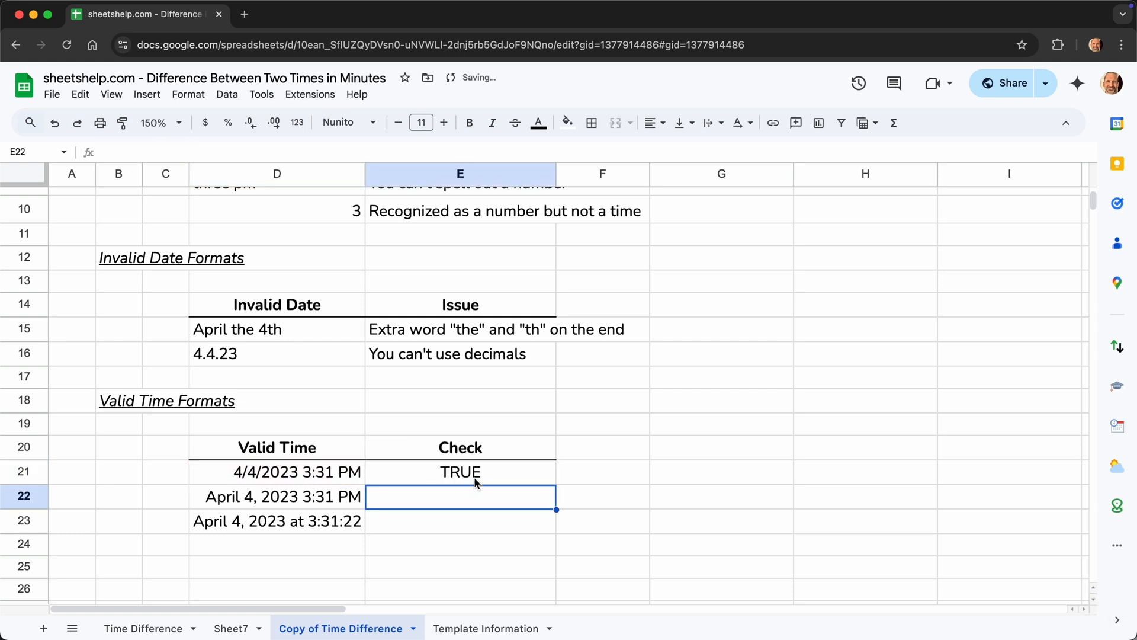
pyautogui.click(459, 471)
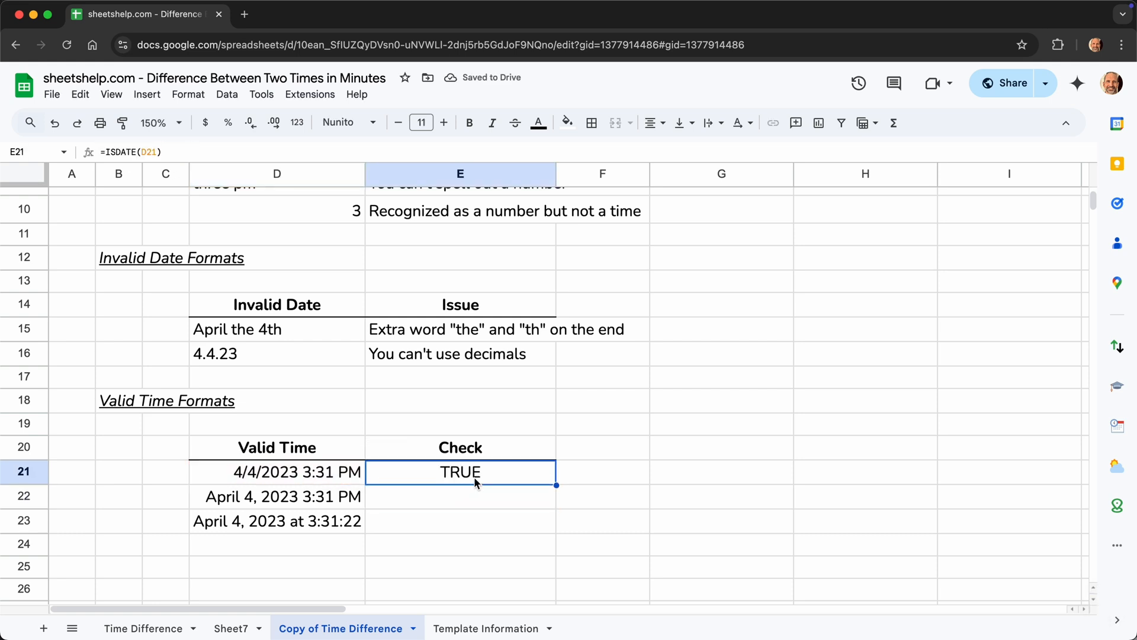
pyautogui.moveTo(564, 499)
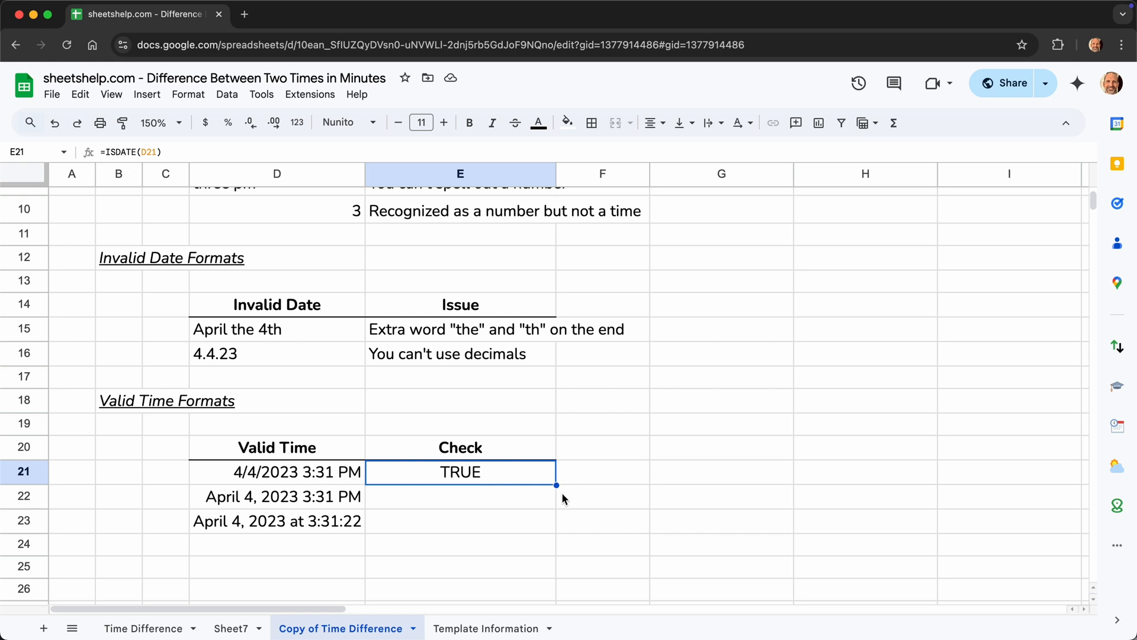
# Step: Fill the ISDATE check down through row 23 so all three entries show TRUE
pyautogui.moveTo(557, 484); pyautogui.dragTo(557, 522)
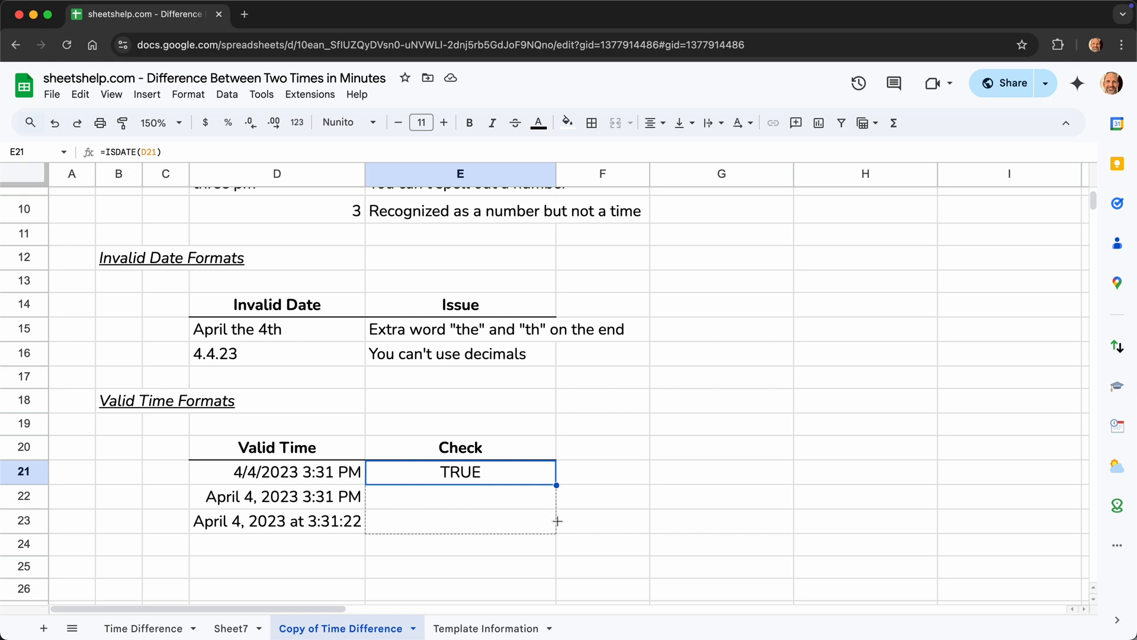
pyautogui.moveTo(557, 484); pyautogui.dragTo(557, 535)
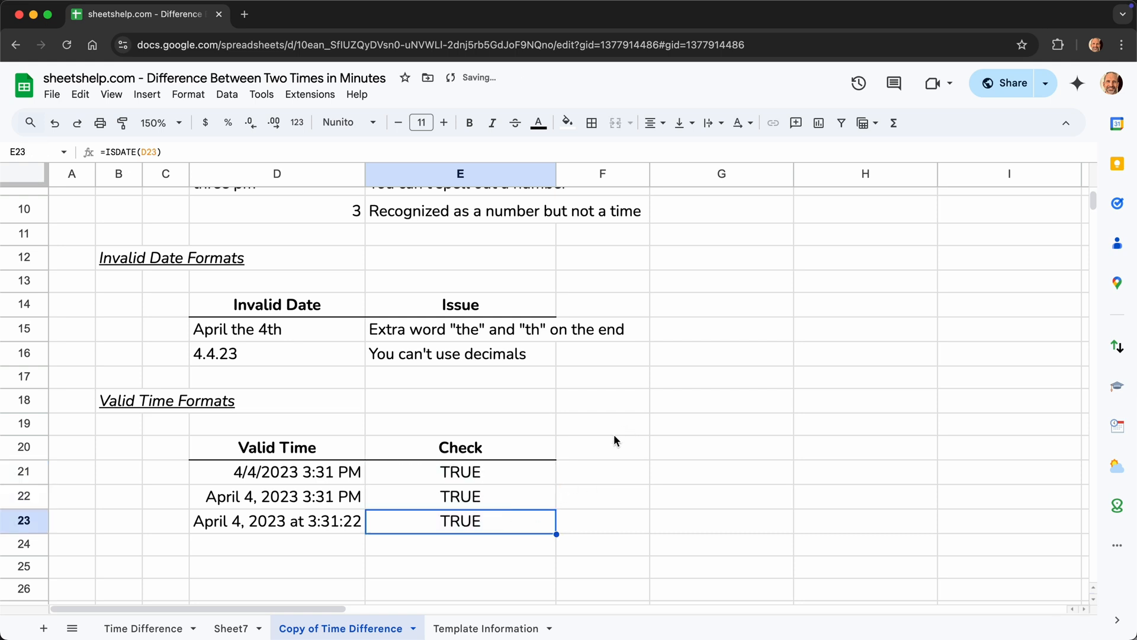
pyautogui.click(276, 520)
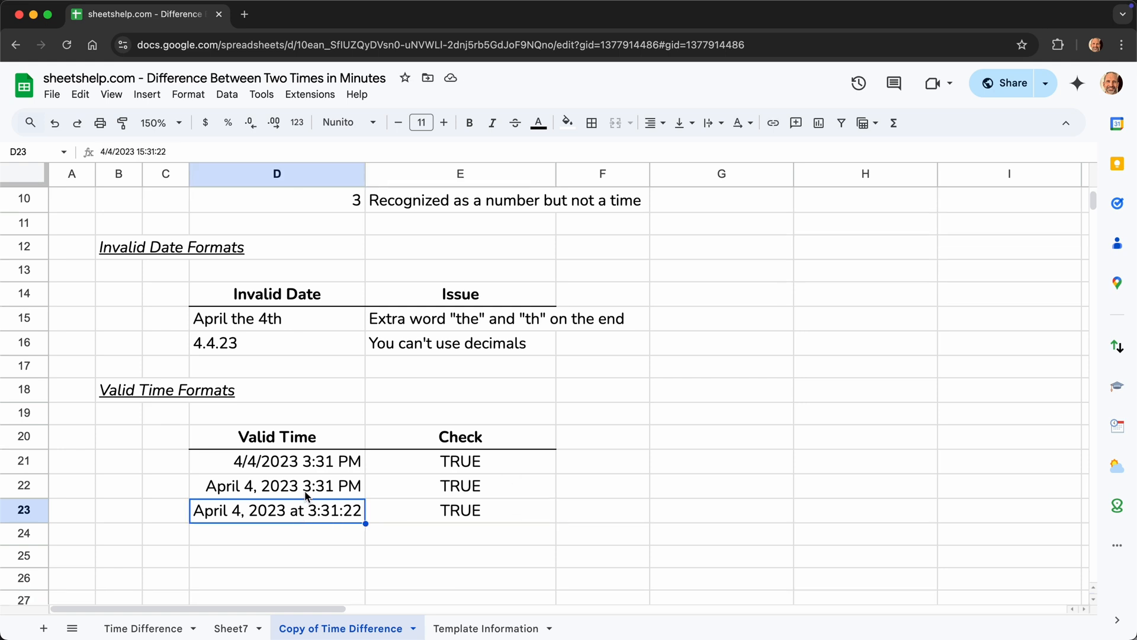
# Step: Scroll to the Difference in Minutes table, inspect row 39's start and end times, and select empty F39
pyautogui.click(277, 461)
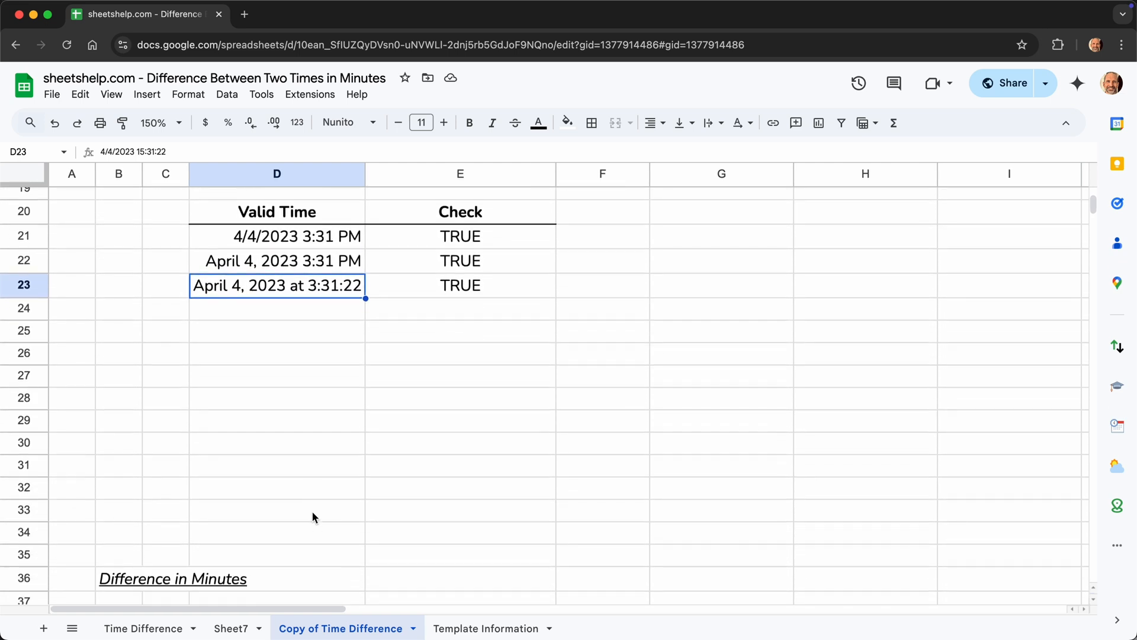
pyautogui.scroll(-3)
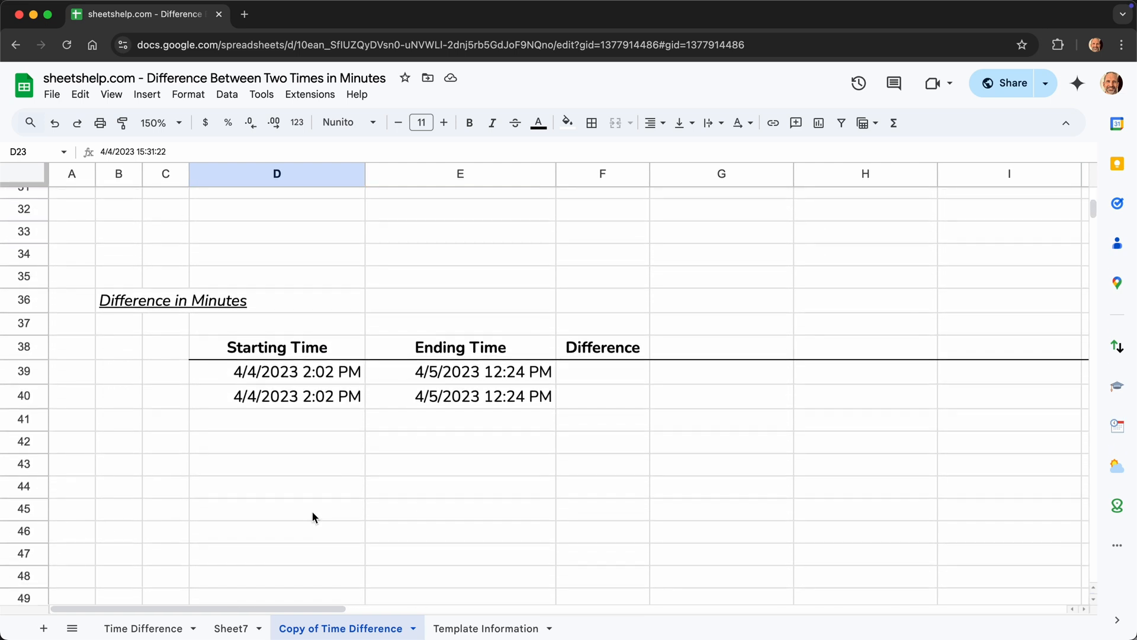
pyautogui.click(460, 371)
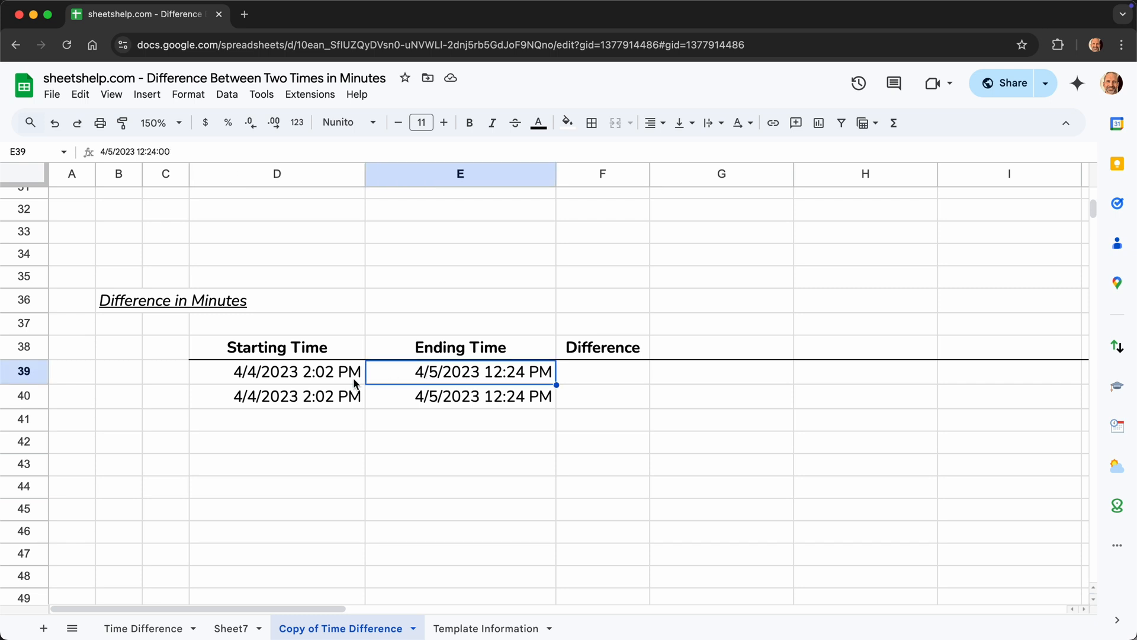
pyautogui.click(276, 371)
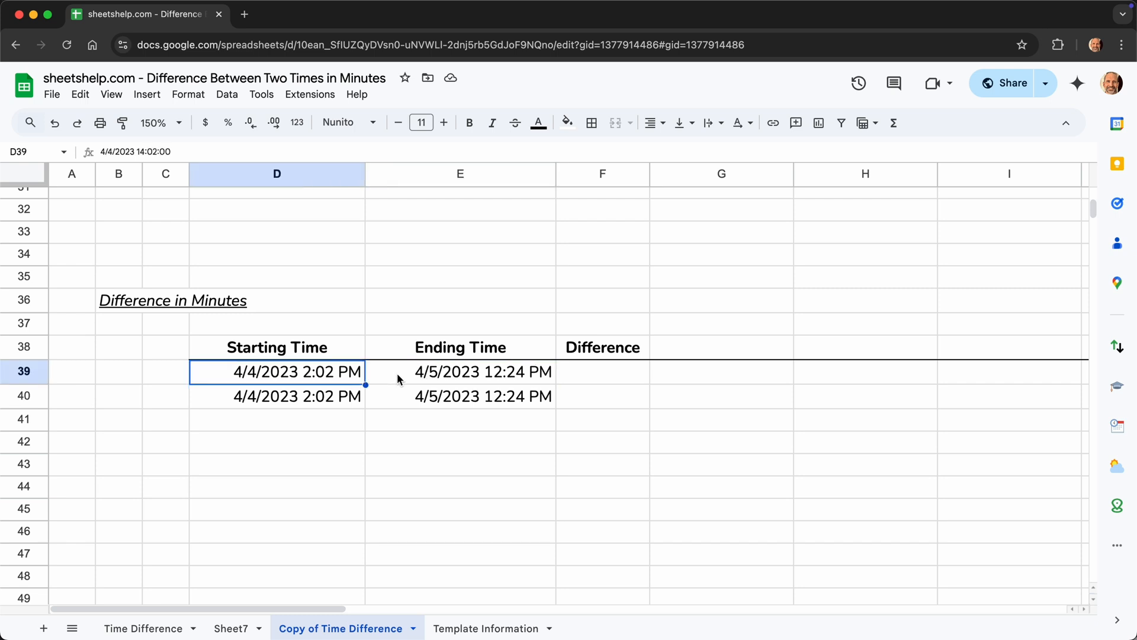
pyautogui.click(460, 371)
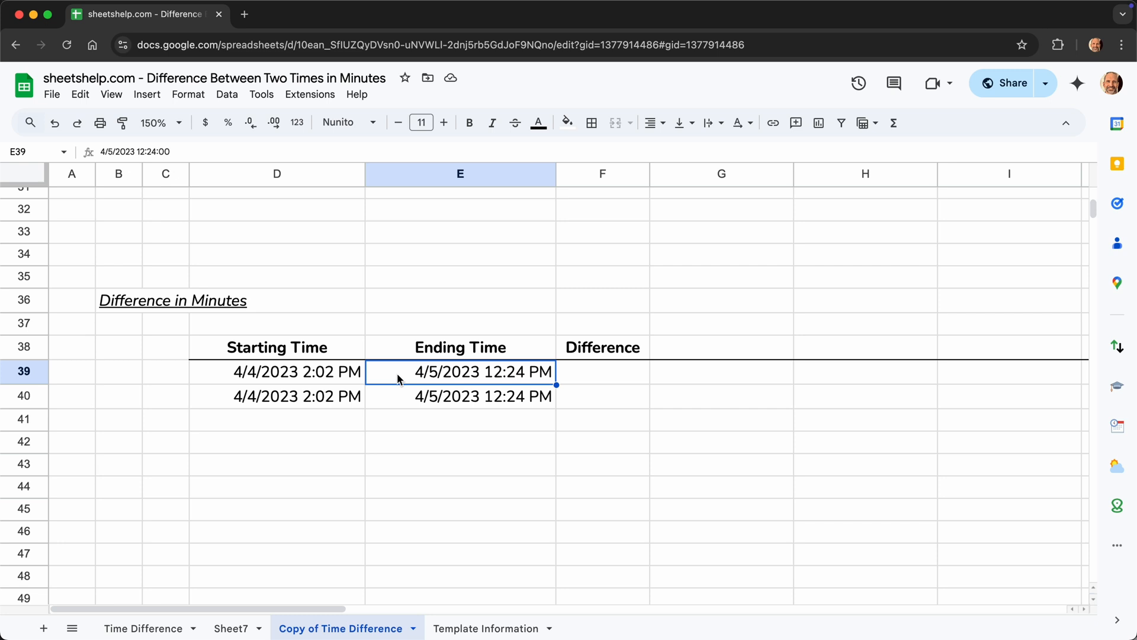
pyautogui.moveTo(323, 382)
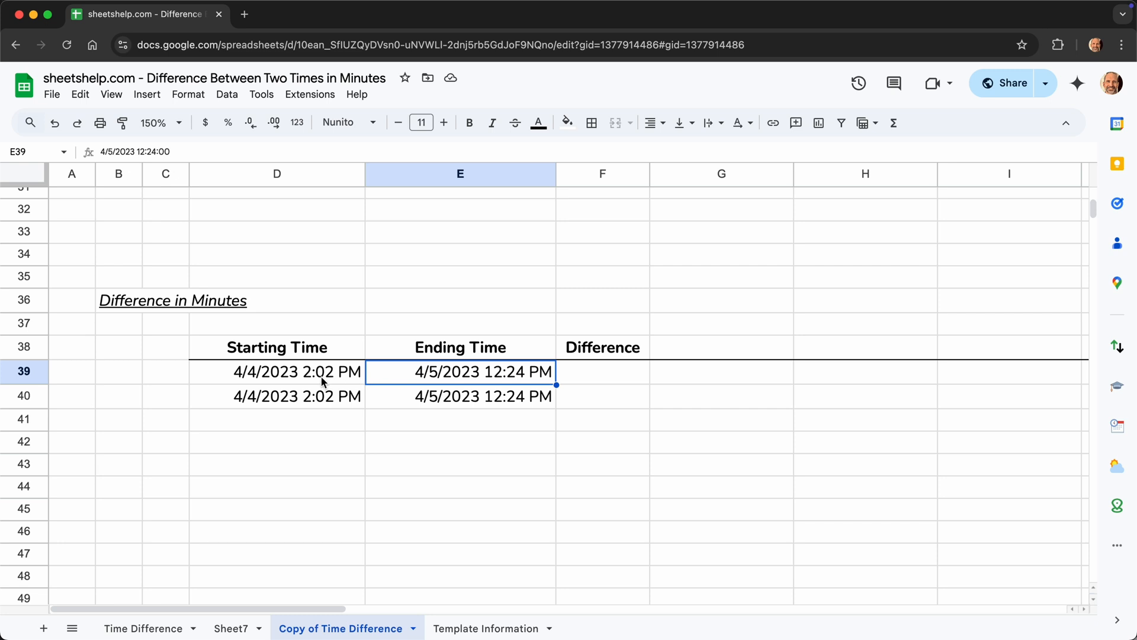
pyautogui.moveTo(263, 384)
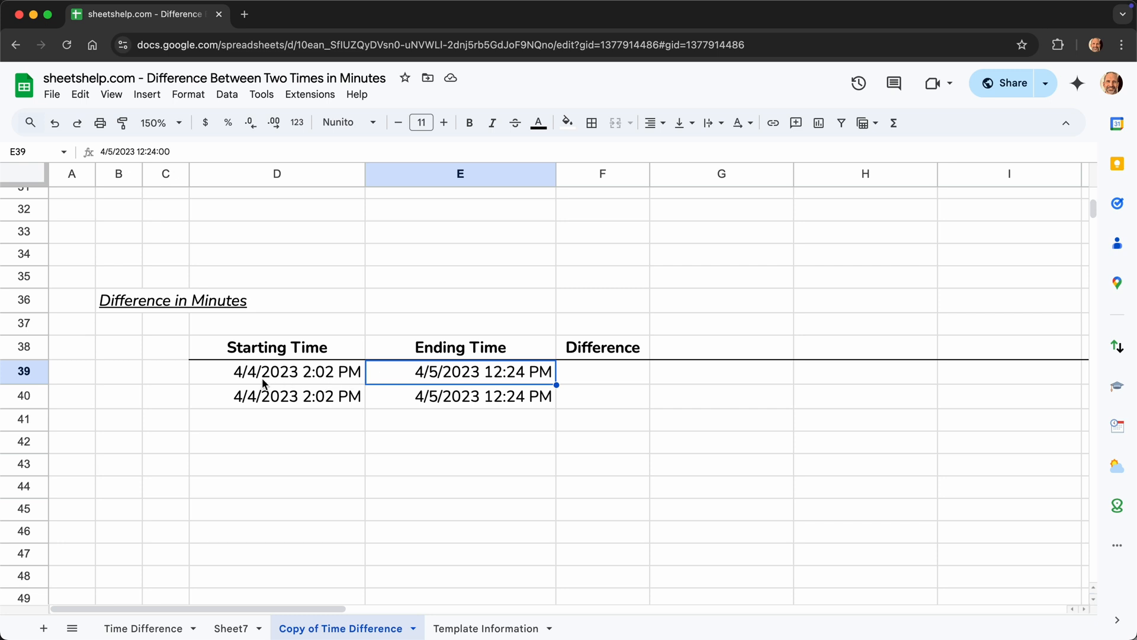
pyautogui.click(296, 371)
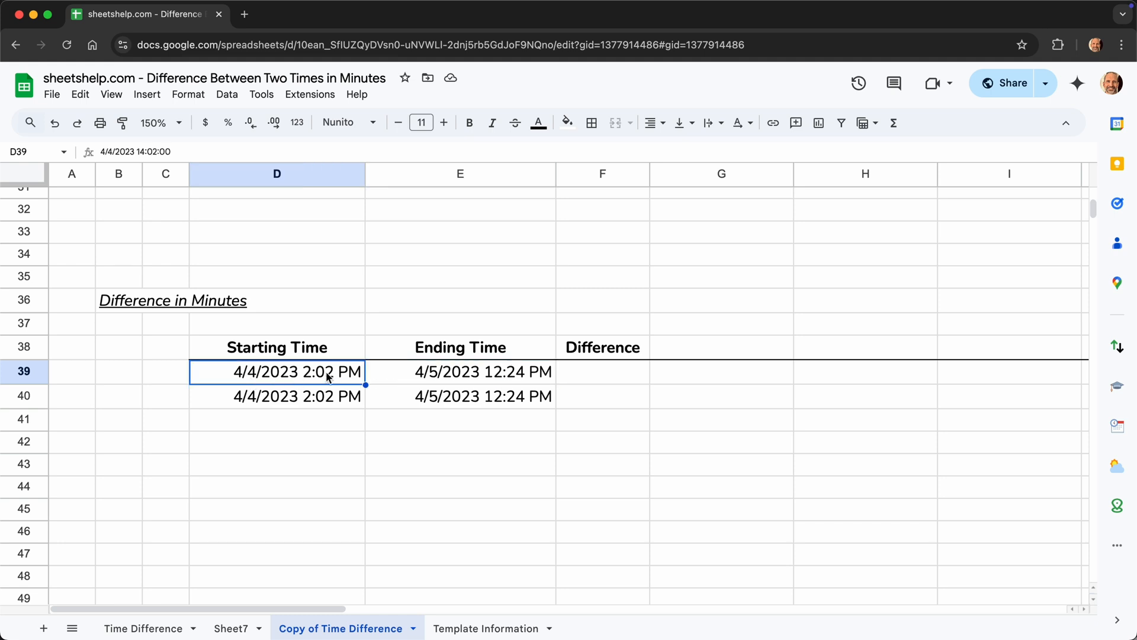
pyautogui.click(602, 371)
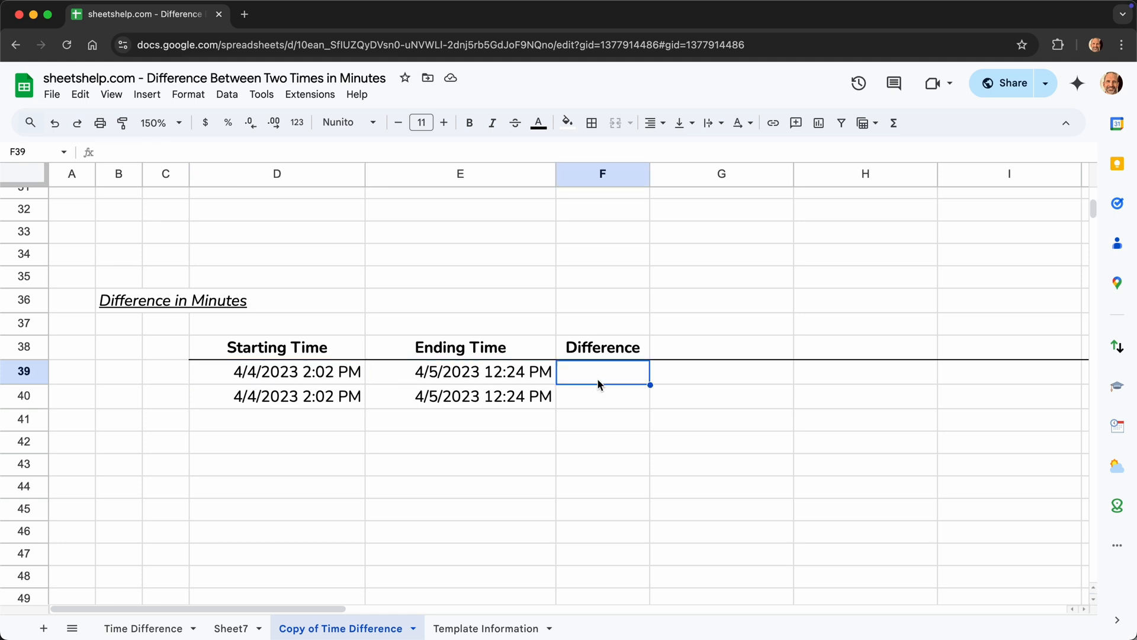
# Step: Enter =E39-D39 in F39, giving a 0.93 day difference
pyautogui.write('=E39-')
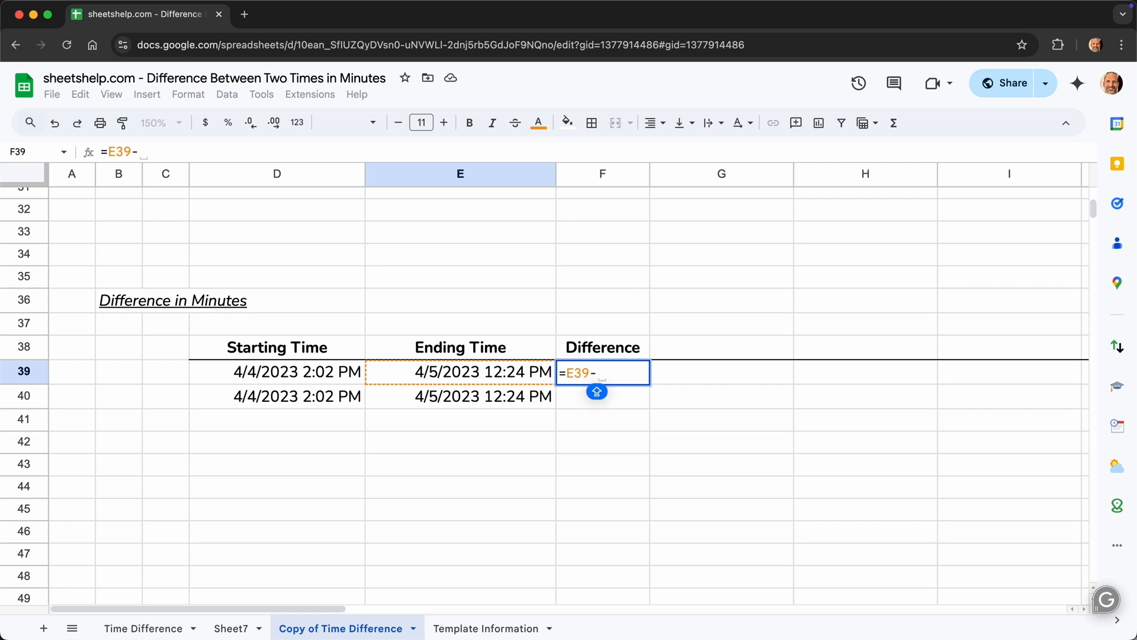
pyautogui.press('Enter')
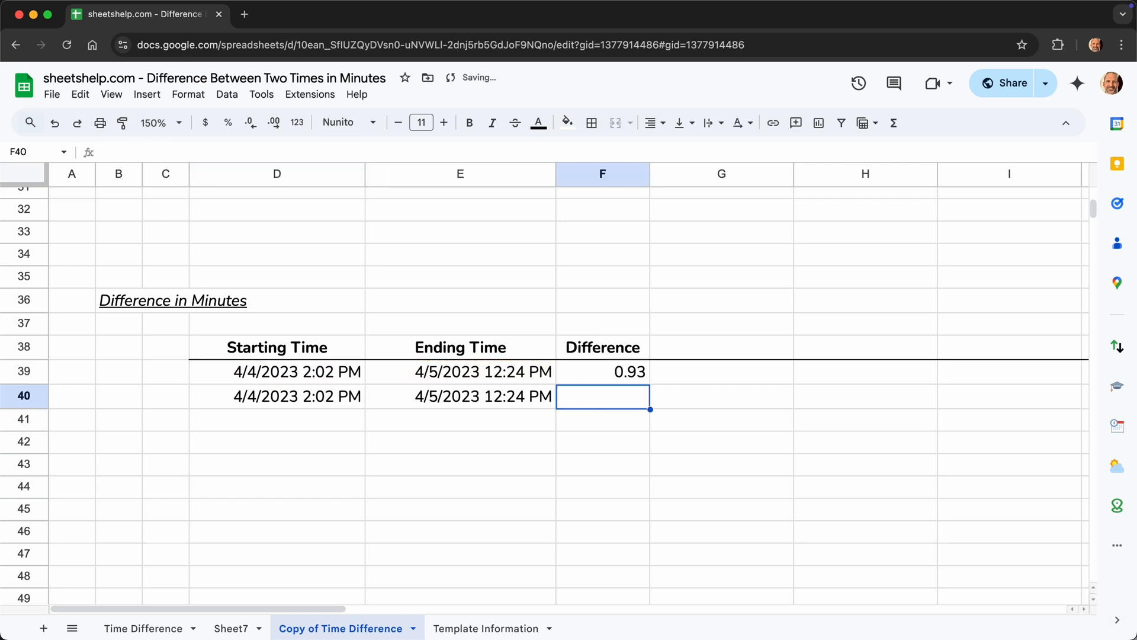
pyautogui.click(602, 371)
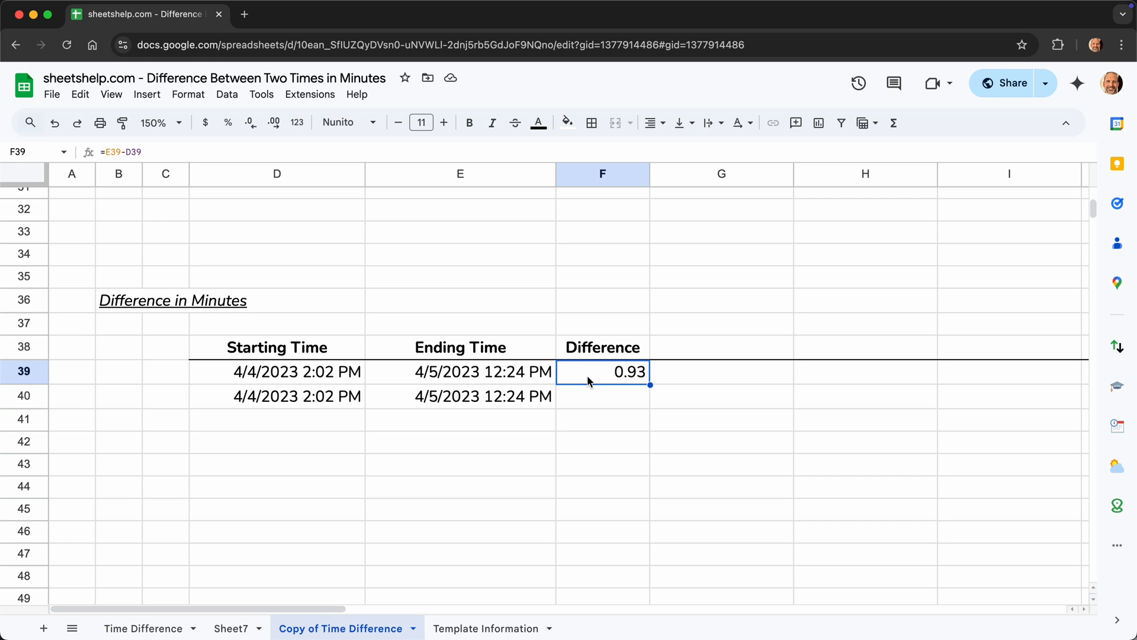
# Step: Edit F39 to =(E39-D39)*24*60 so it shows 1,342.00 minutes
pyautogui.doubleClick(602, 371)
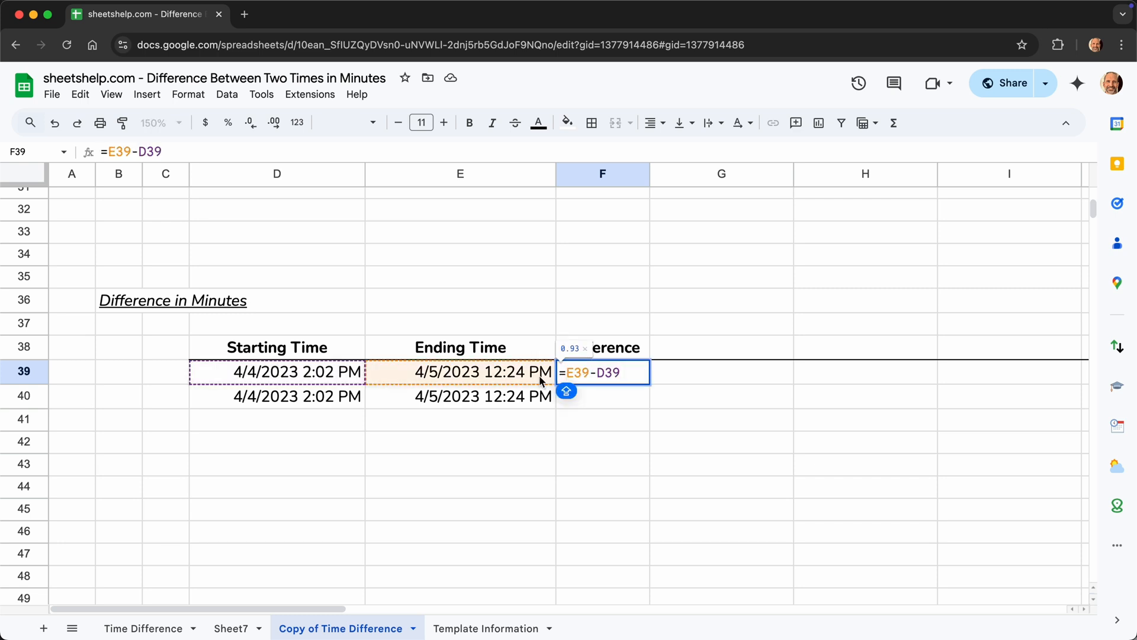
pyautogui.write('(')
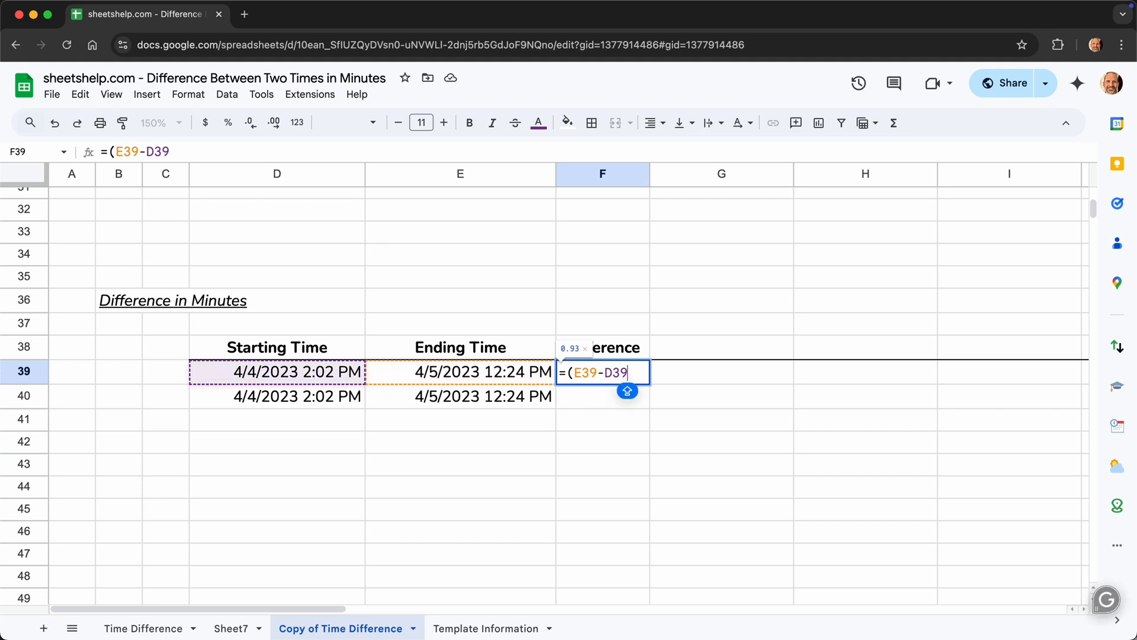
pyautogui.write(')')
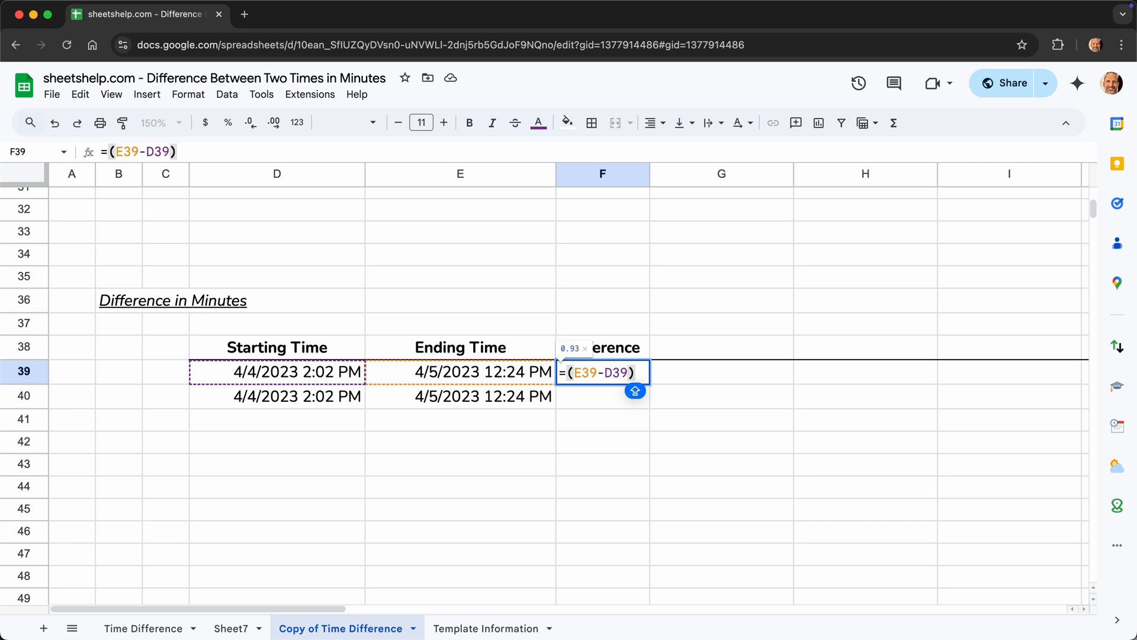
pyautogui.write('*')
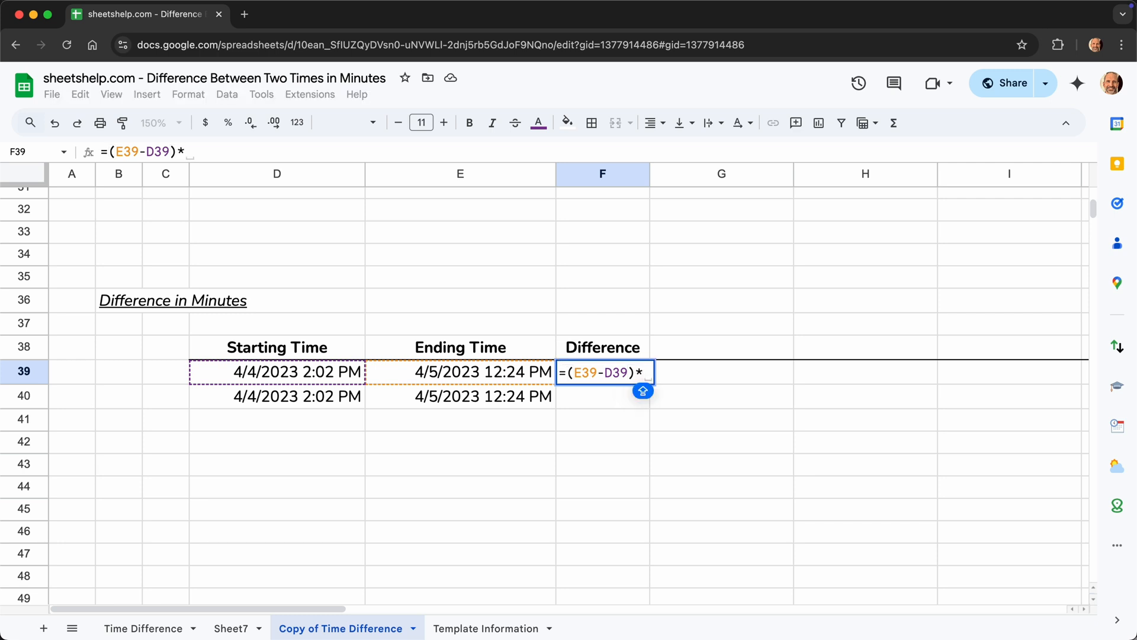
pyautogui.write('24')
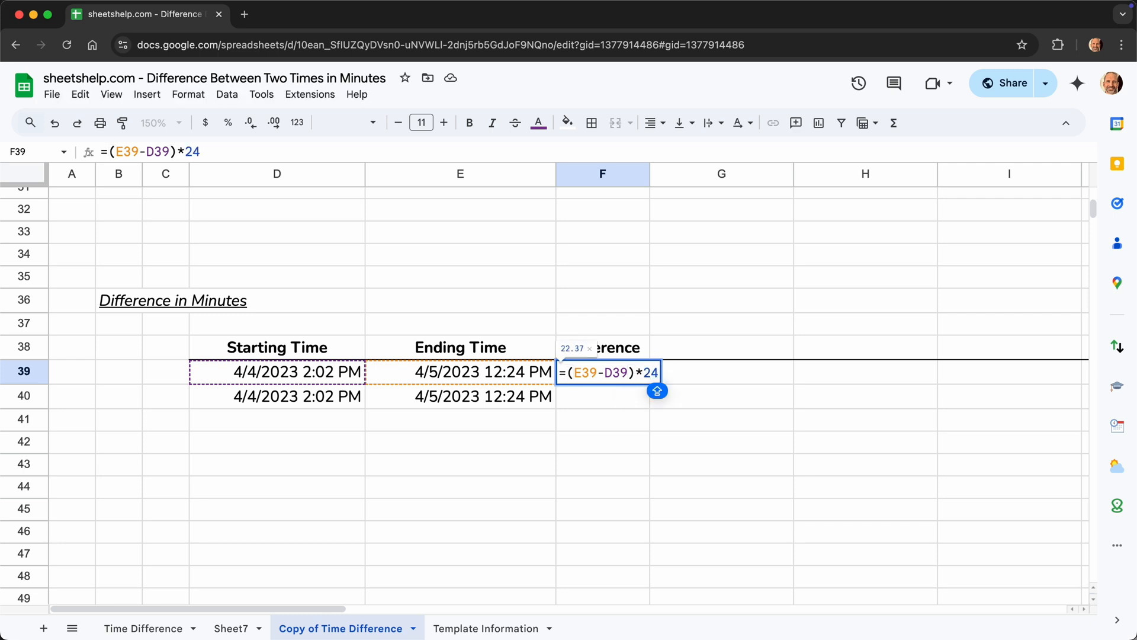
pyautogui.write('*60')
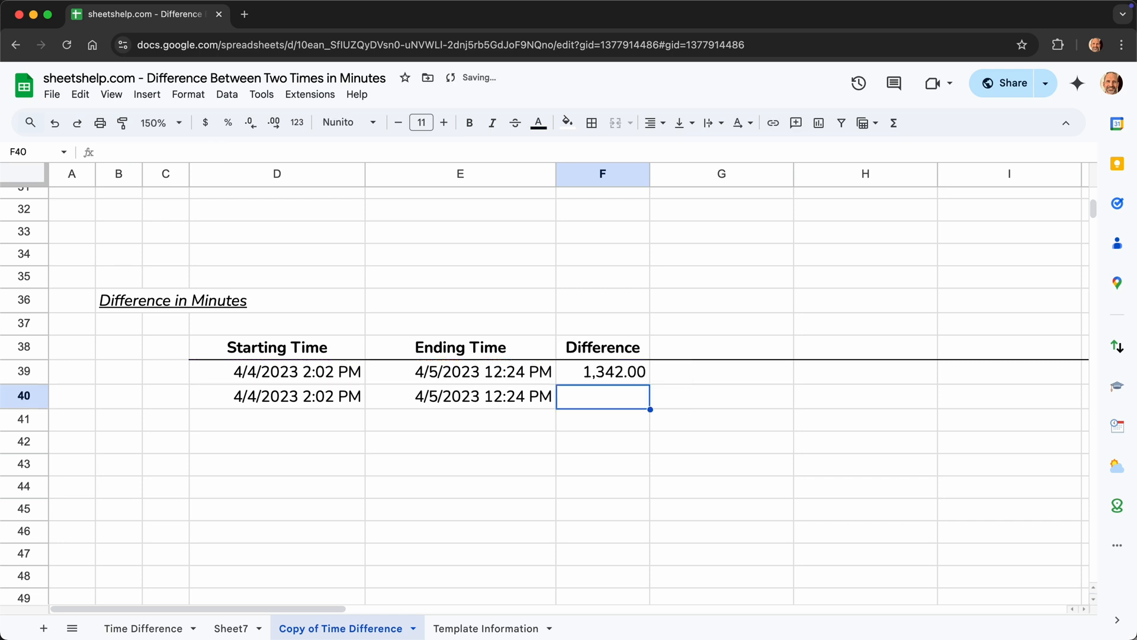
pyautogui.click(613, 370)
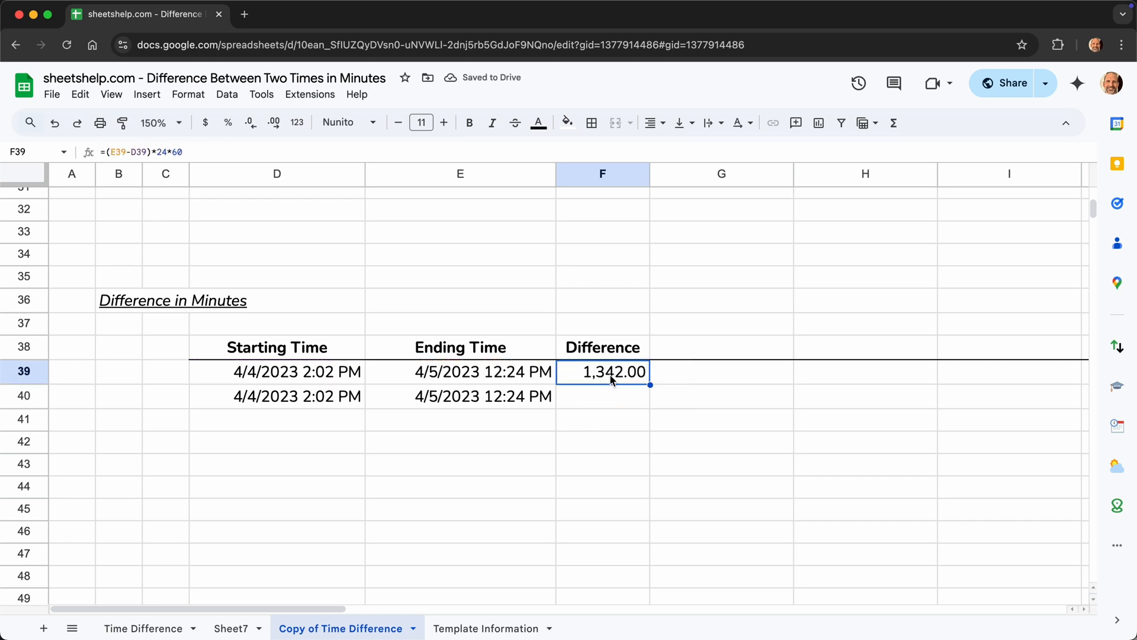
pyautogui.moveTo(410, 384)
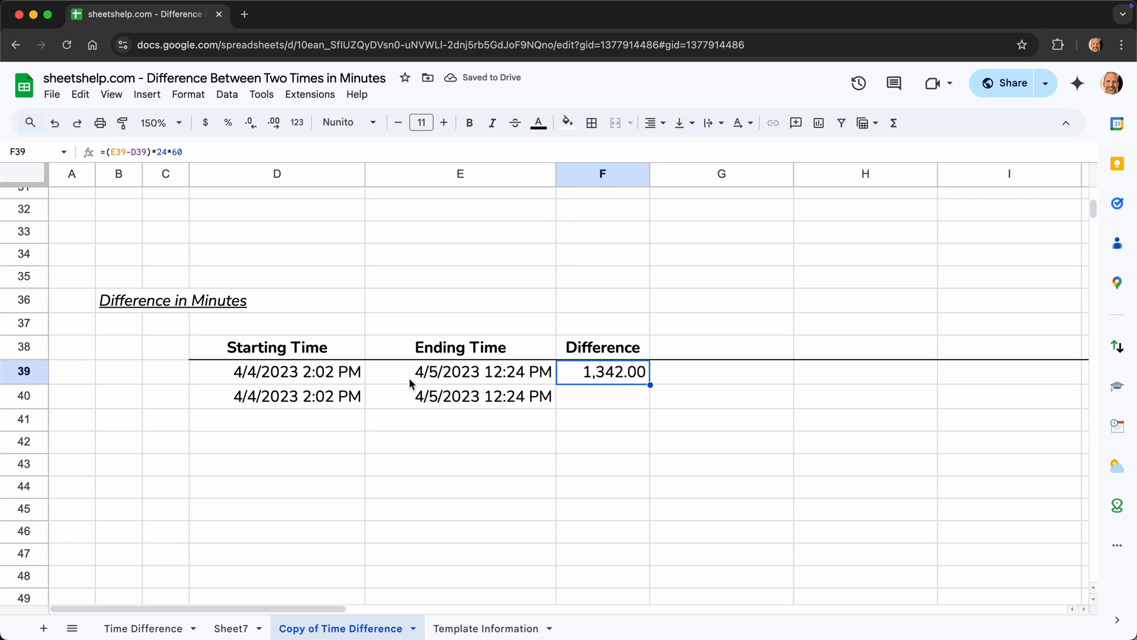
pyautogui.click(277, 371)
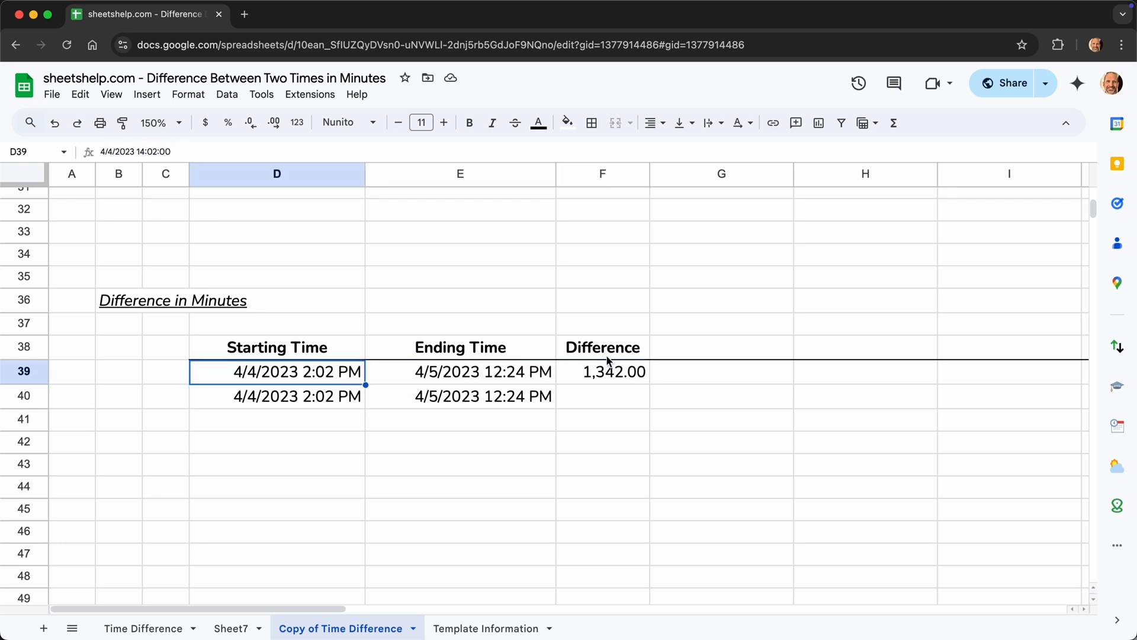
pyautogui.click(602, 371)
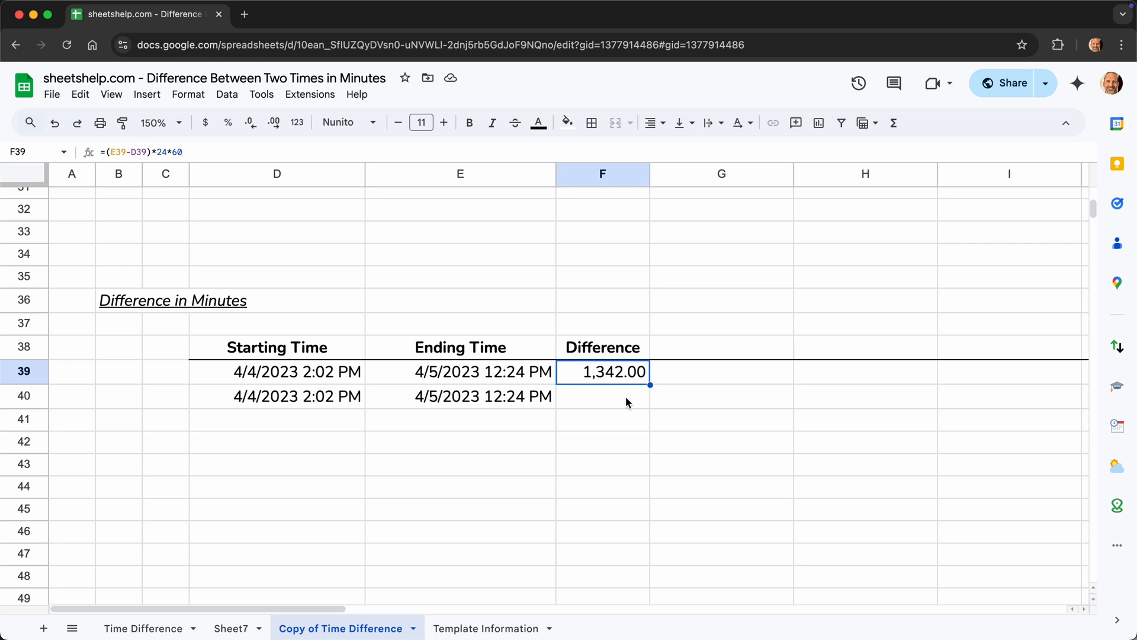
pyautogui.moveTo(183, 619)
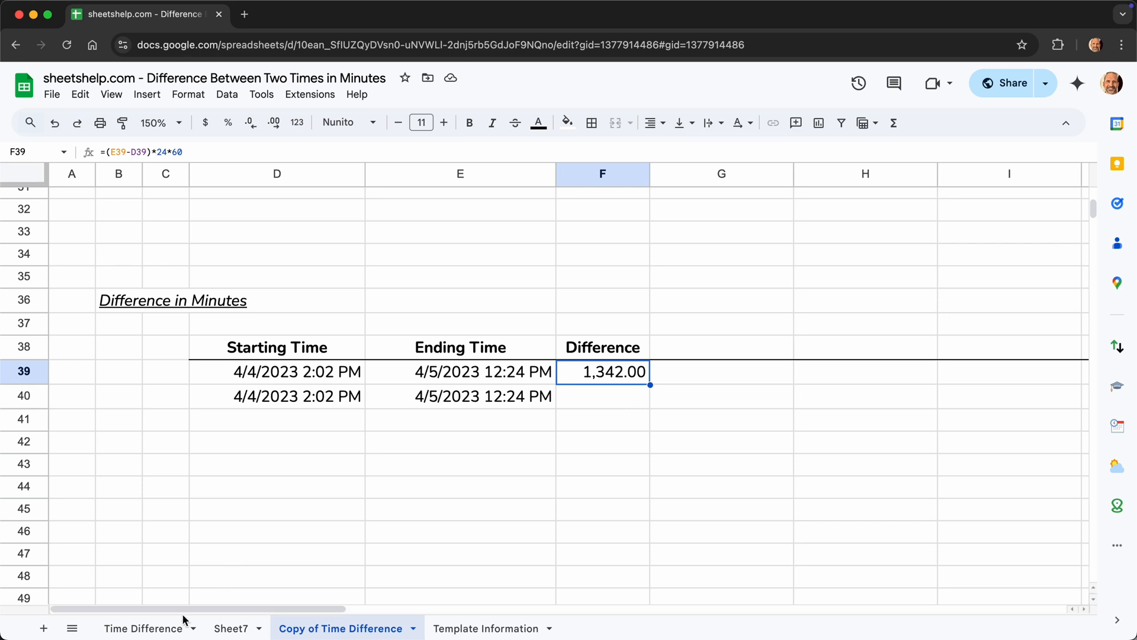
# Step: Copy the TEXT minutes formula from the Time Difference sheet and return to Copy of Time Difference
pyautogui.click(144, 628)
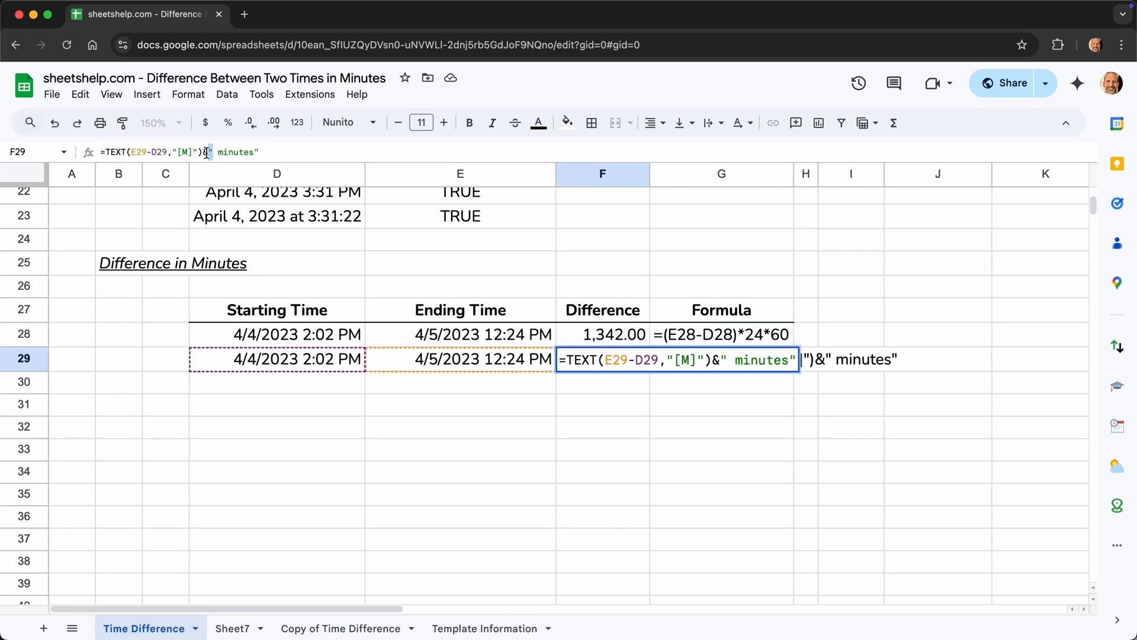
pyautogui.press('Enter')
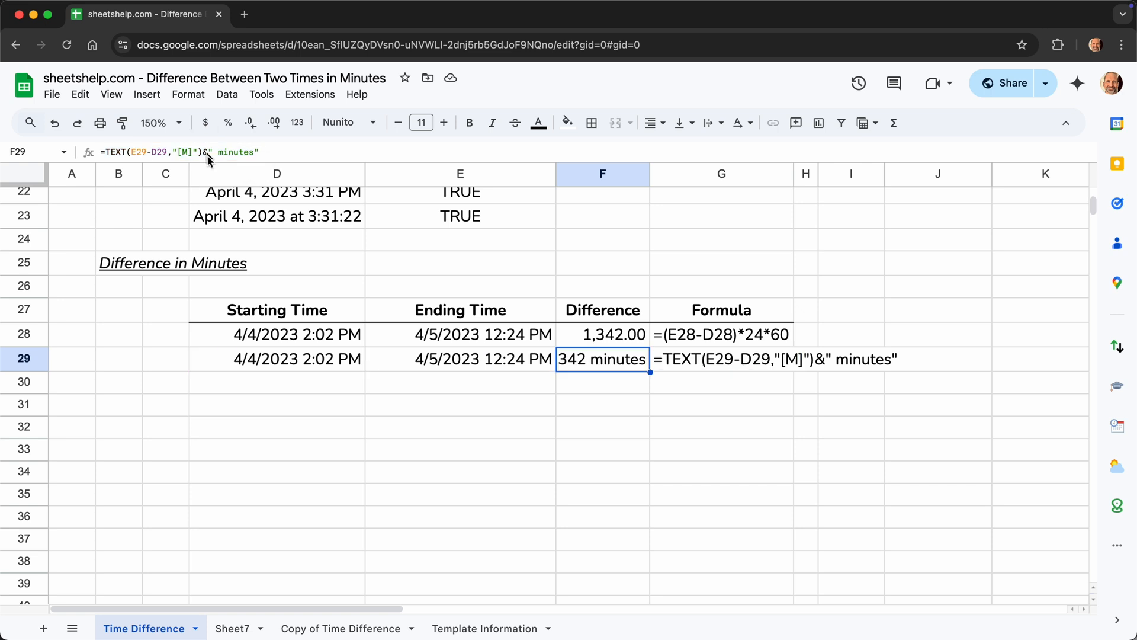
pyautogui.click(341, 628)
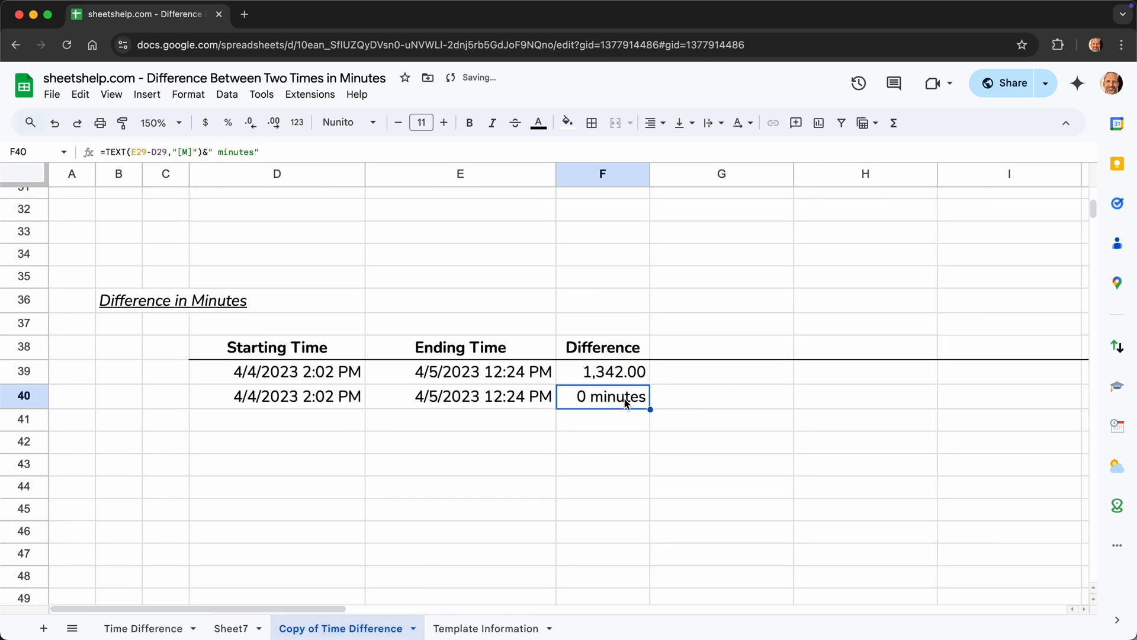
# Step: Edit the pasted TEXT formula in F40 to reference row 40, previewing 1342 minutes
pyautogui.doubleClick(607, 396)
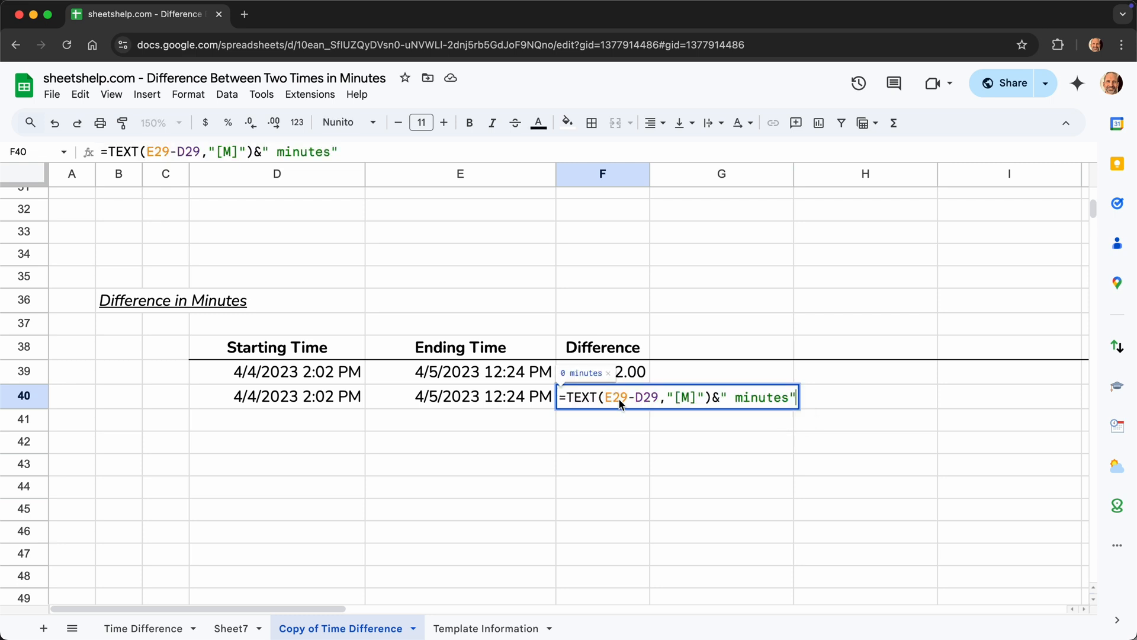
pyautogui.click(616, 397)
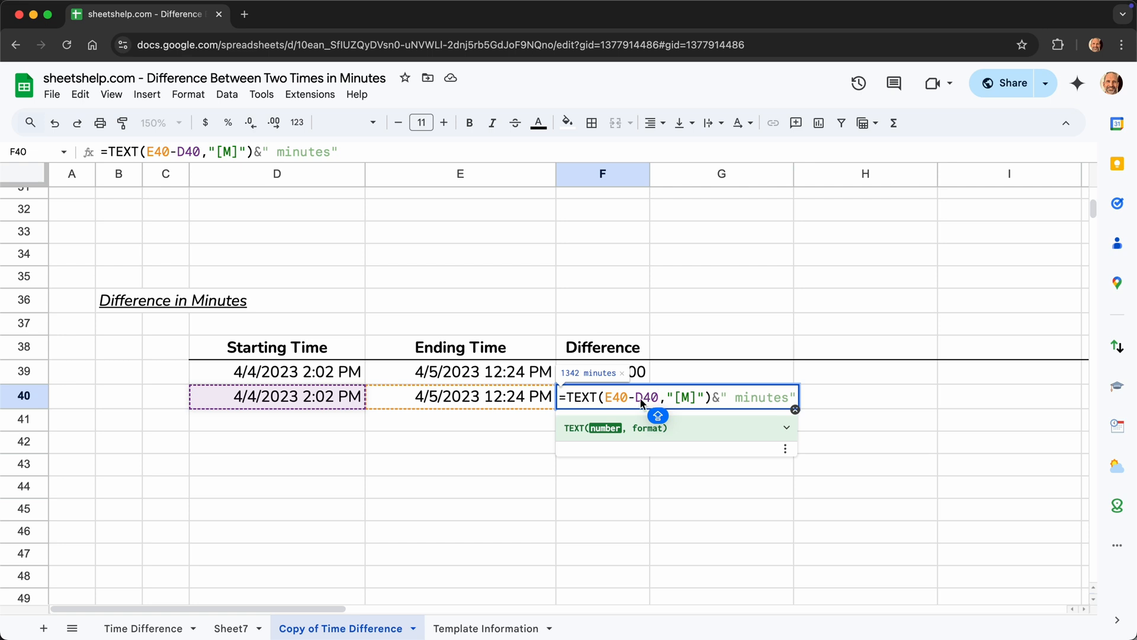
pyautogui.moveTo(635, 405)
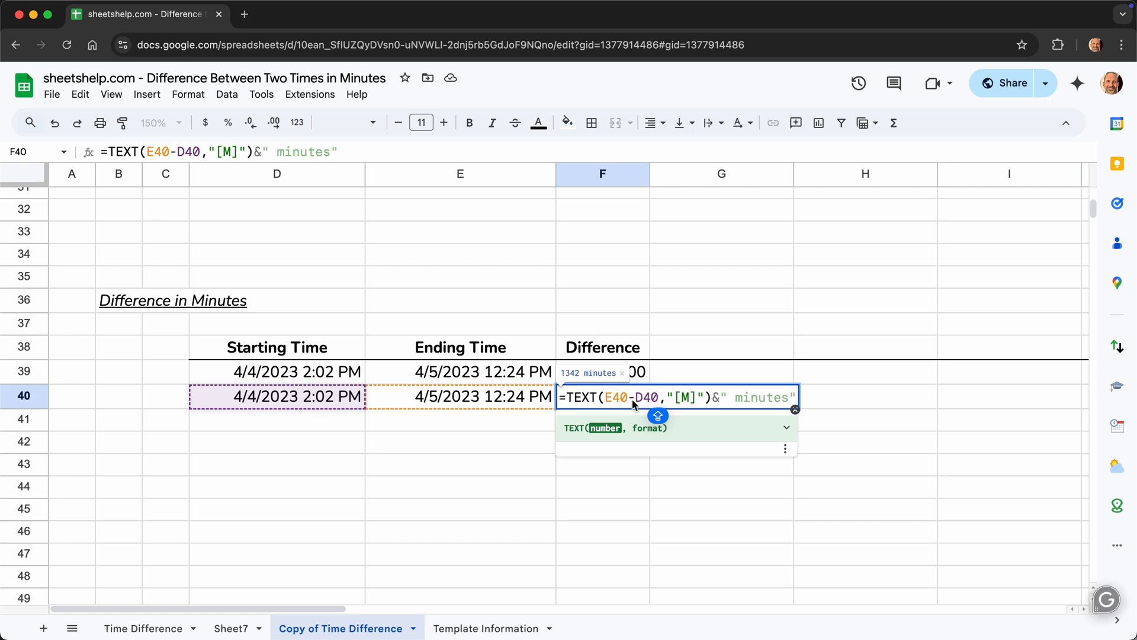
pyautogui.moveTo(626, 406)
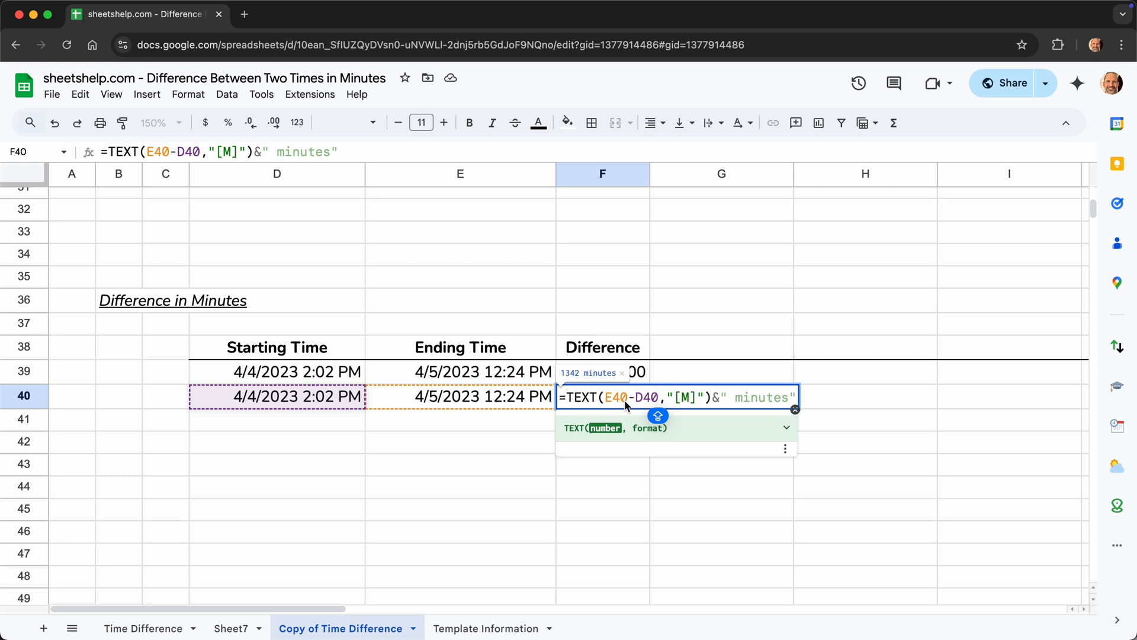
pyautogui.moveTo(693, 401)
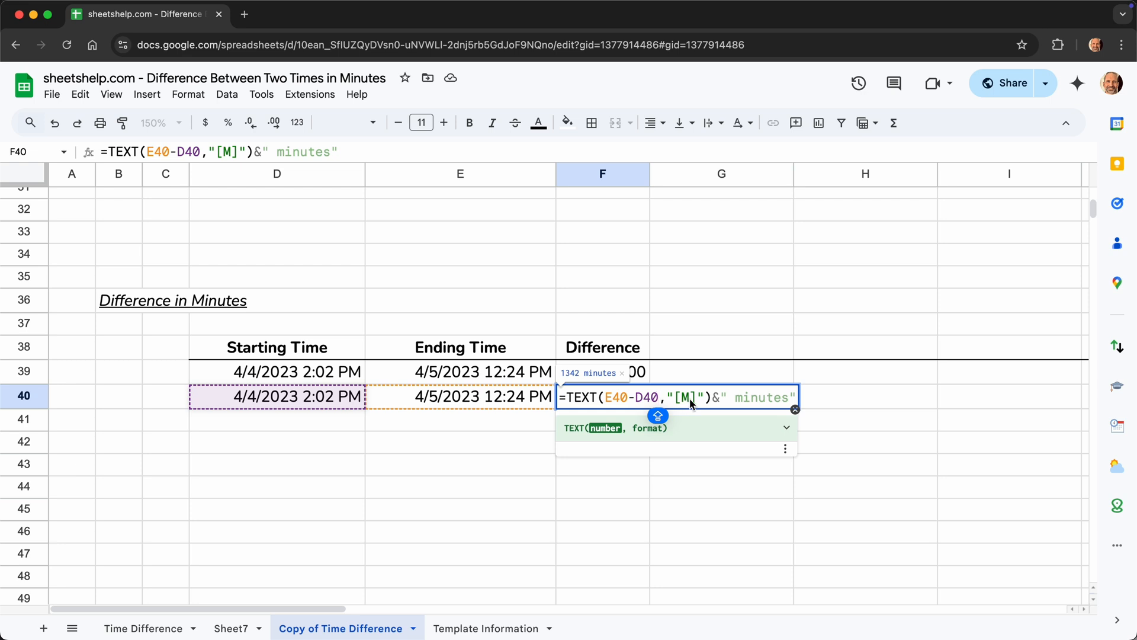
pyautogui.moveTo(687, 405)
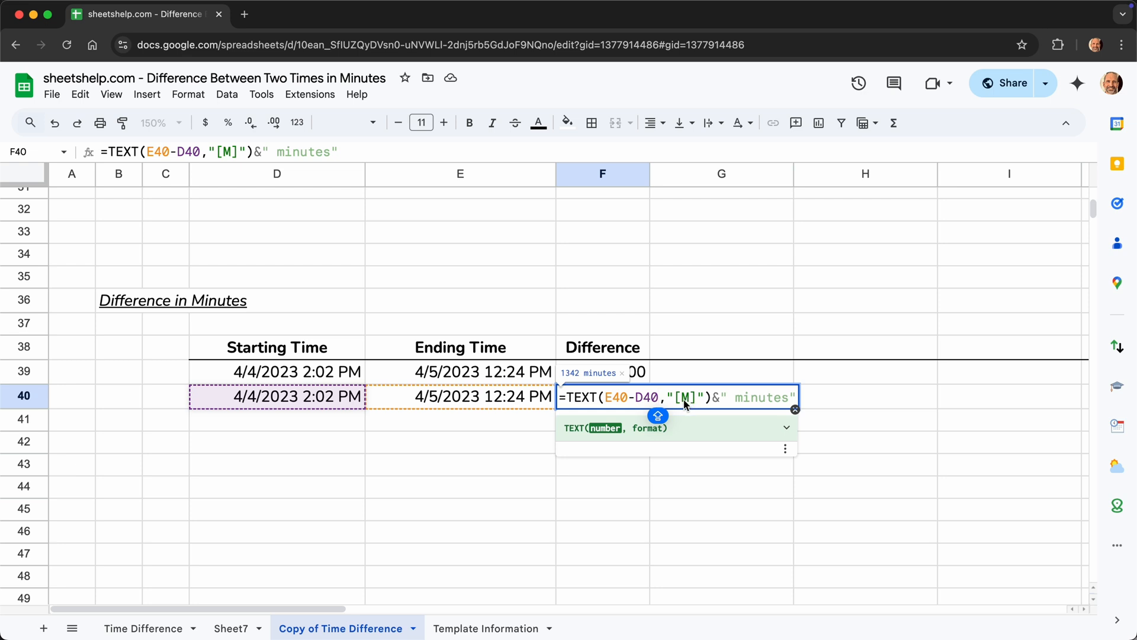
pyautogui.moveTo(694, 403)
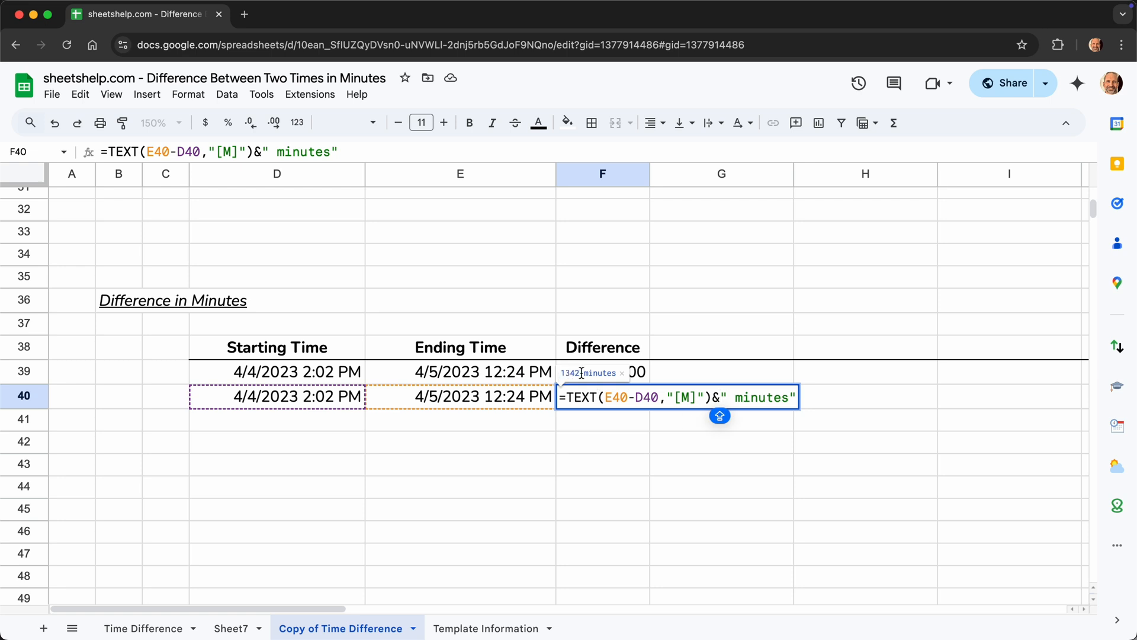
pyautogui.moveTo(621, 378)
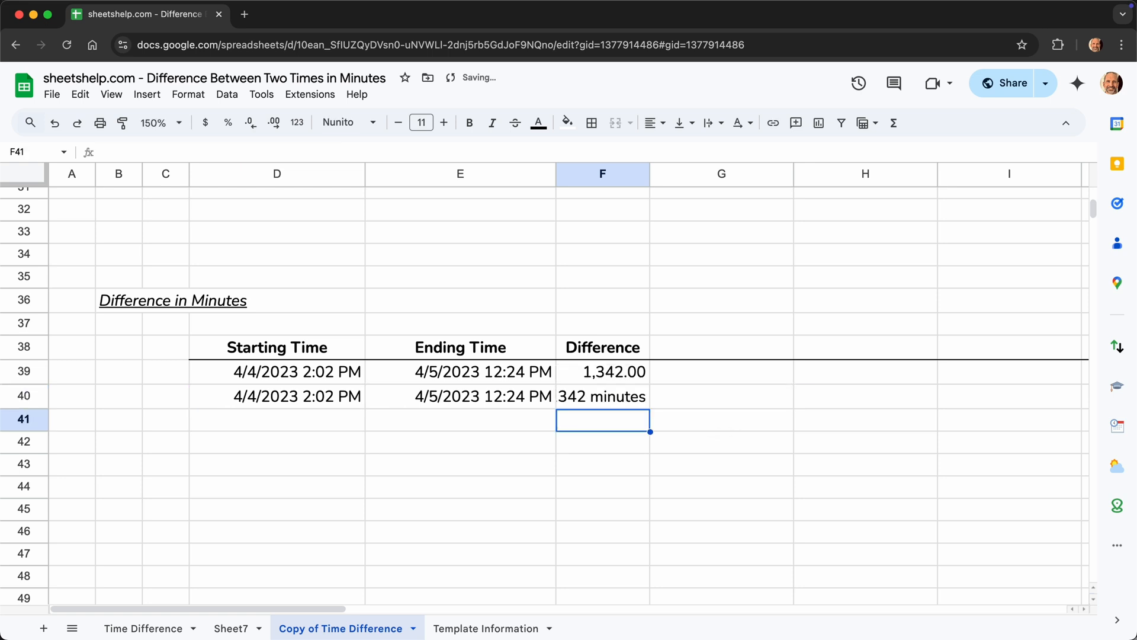
pyautogui.moveTo(648, 174)
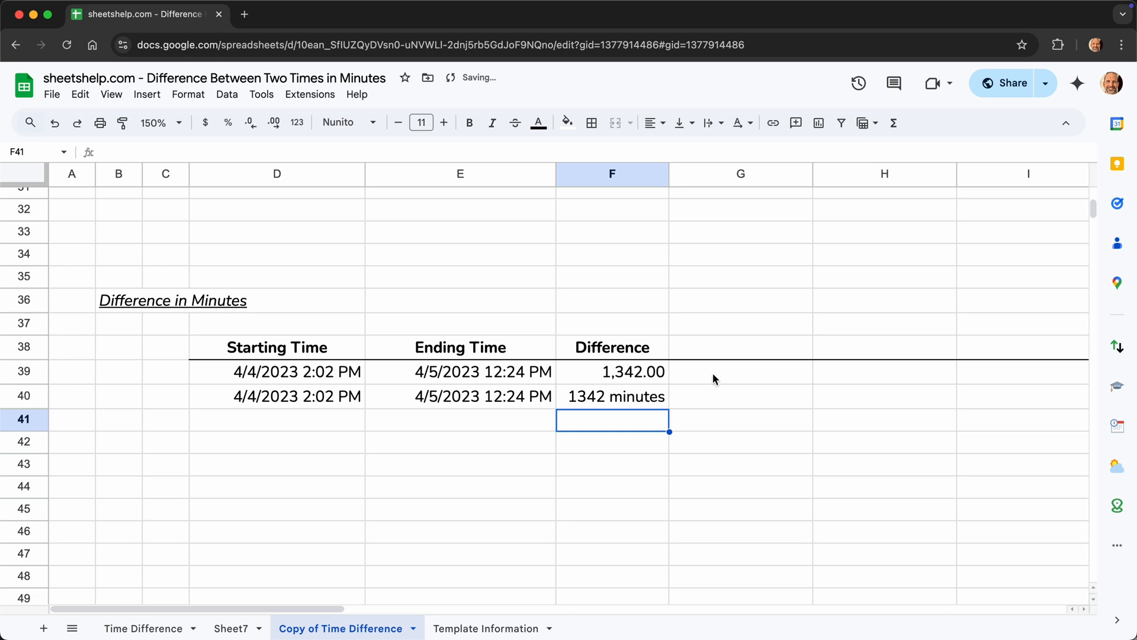
pyautogui.click(739, 396)
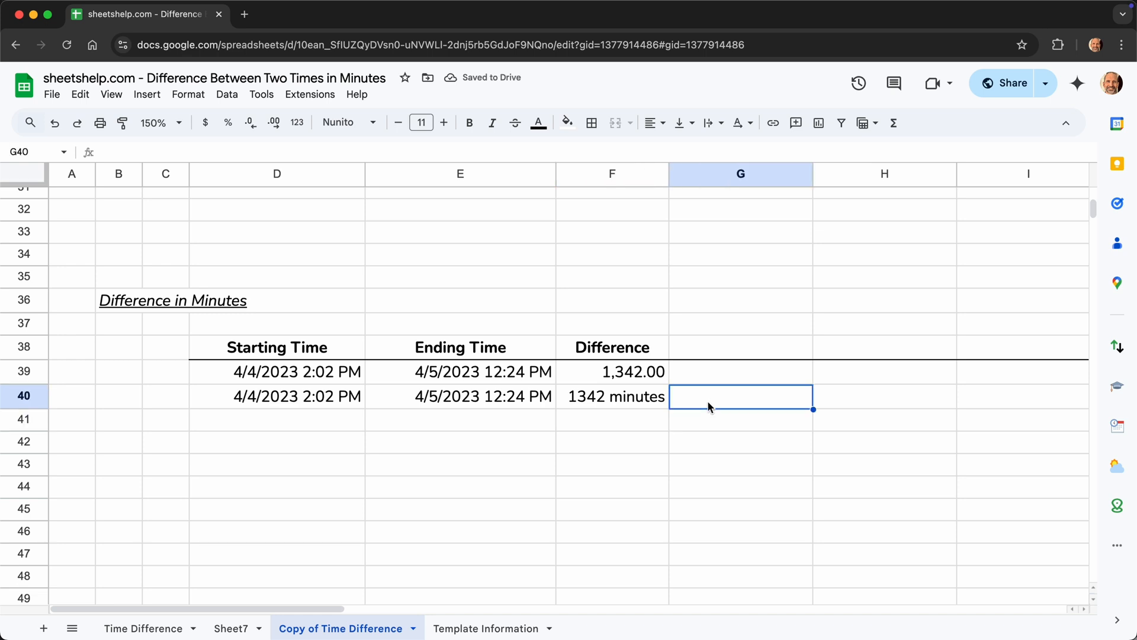
pyautogui.write('=')
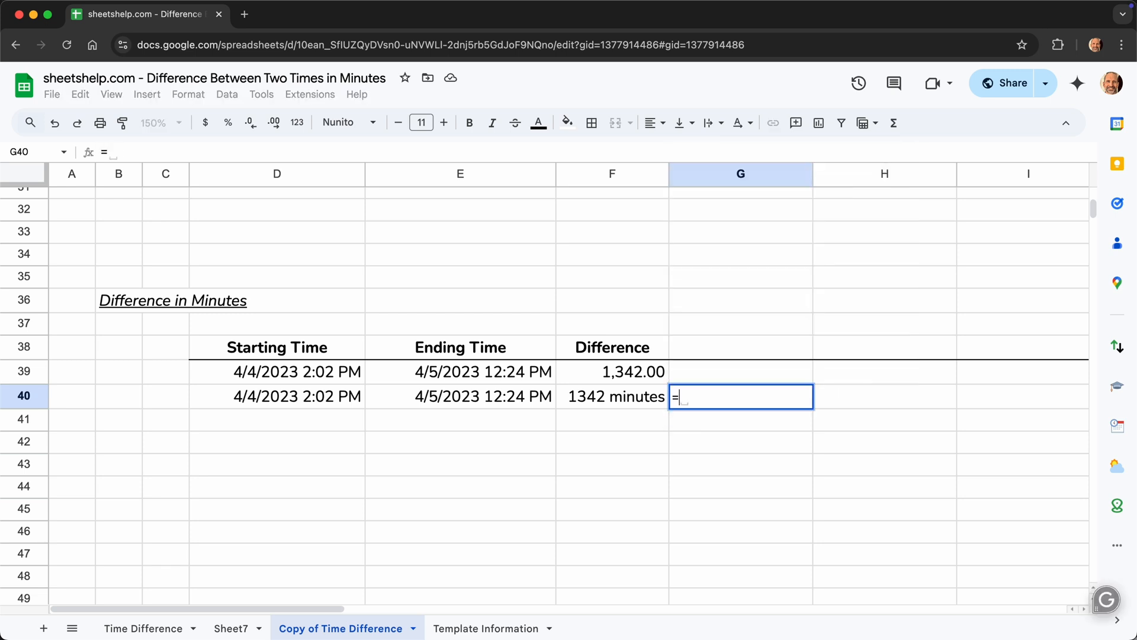
pyautogui.write('ISNUMBER(')
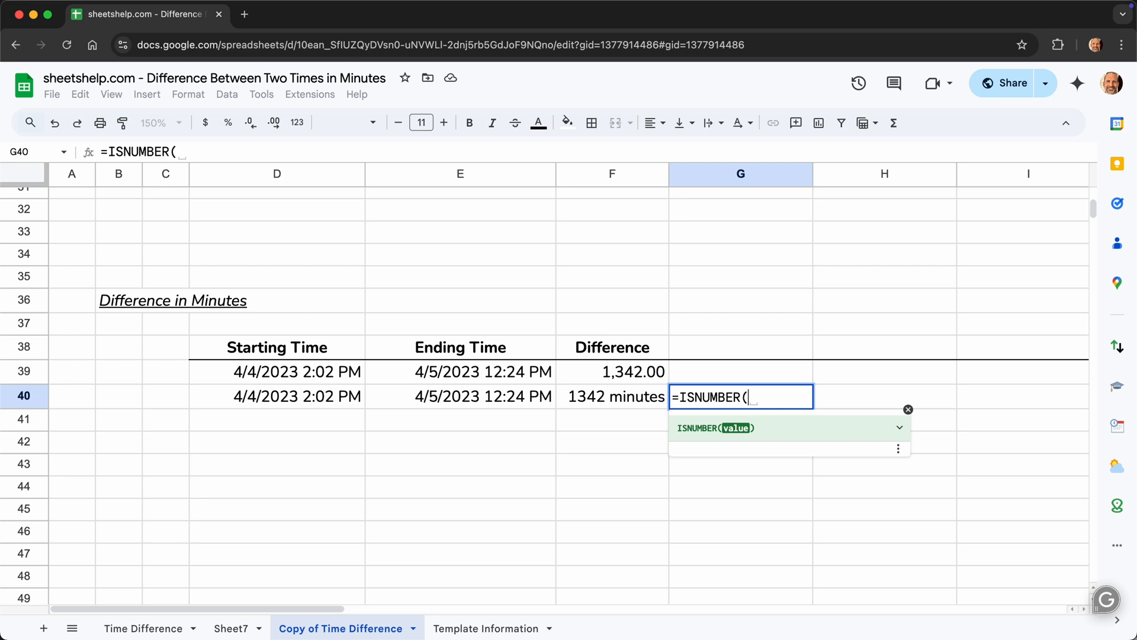
pyautogui.press('enter')
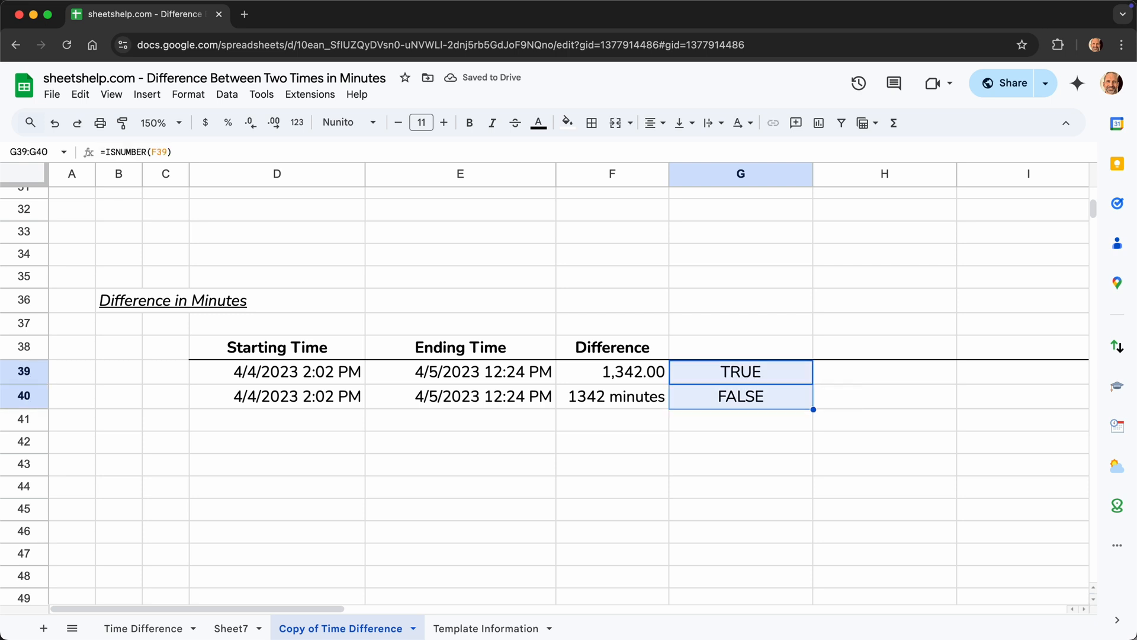
pyautogui.press('Delete')
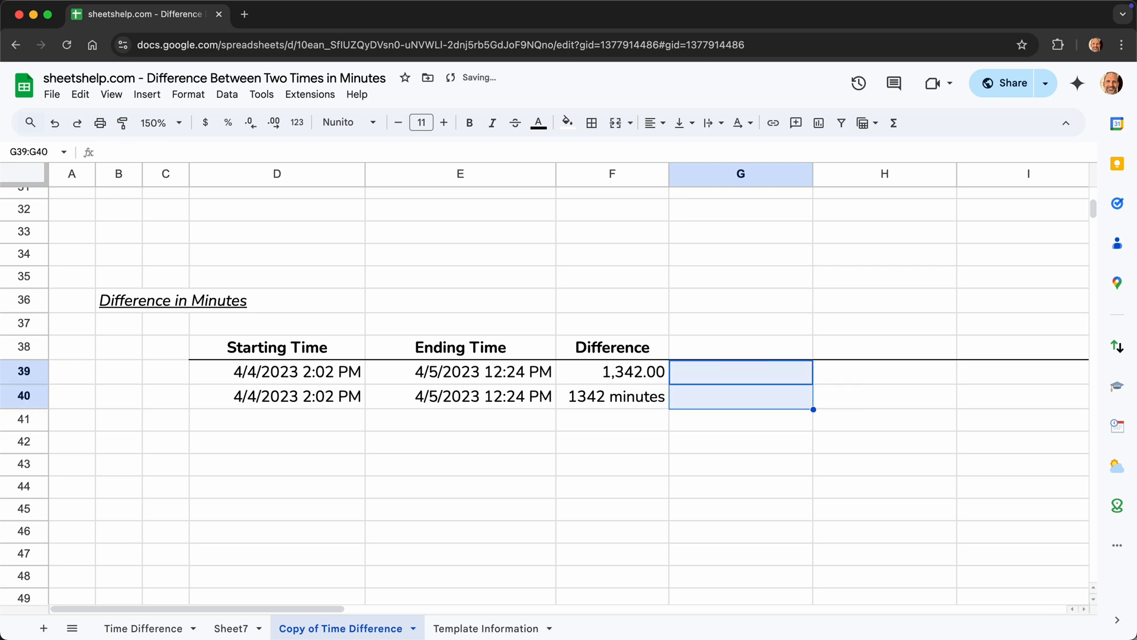
pyautogui.moveTo(621, 431)
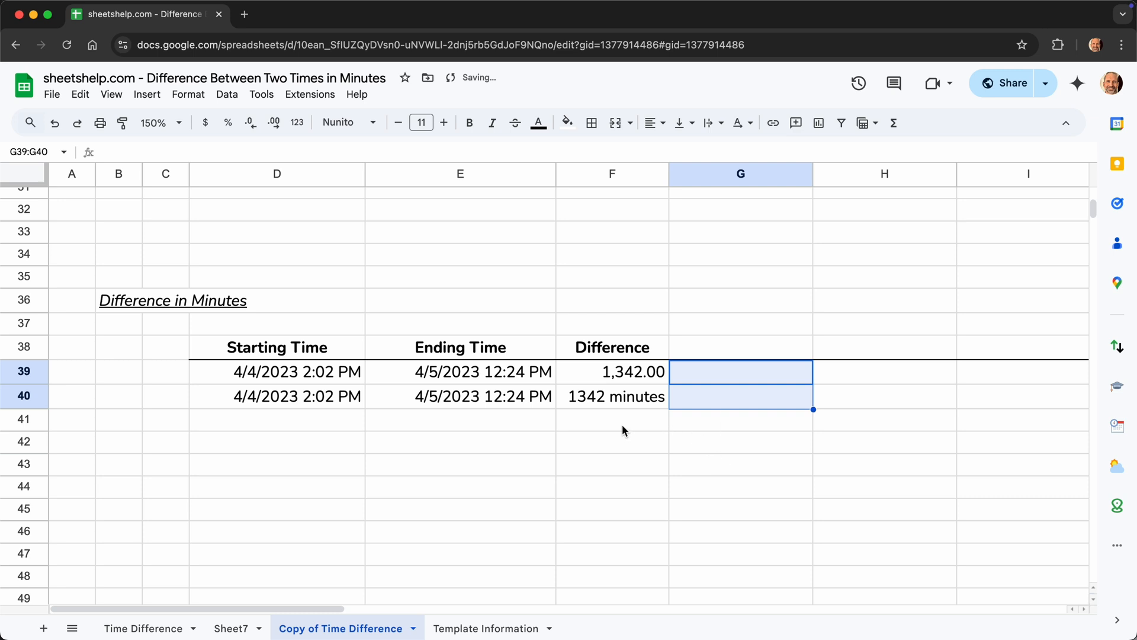
pyautogui.click(613, 419)
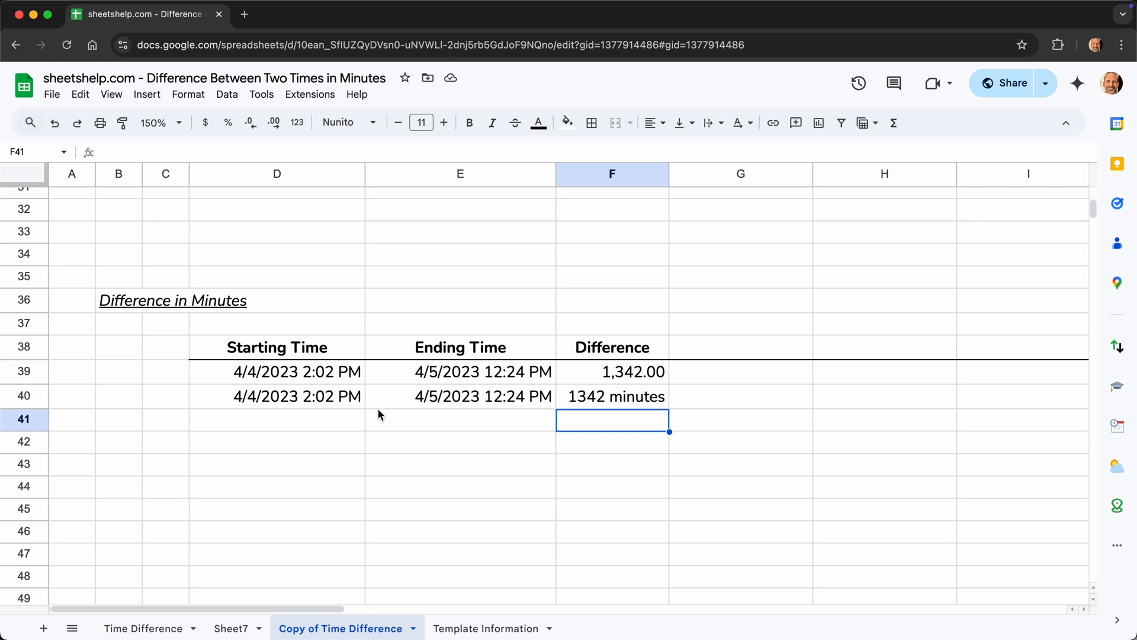
pyautogui.moveTo(412, 402)
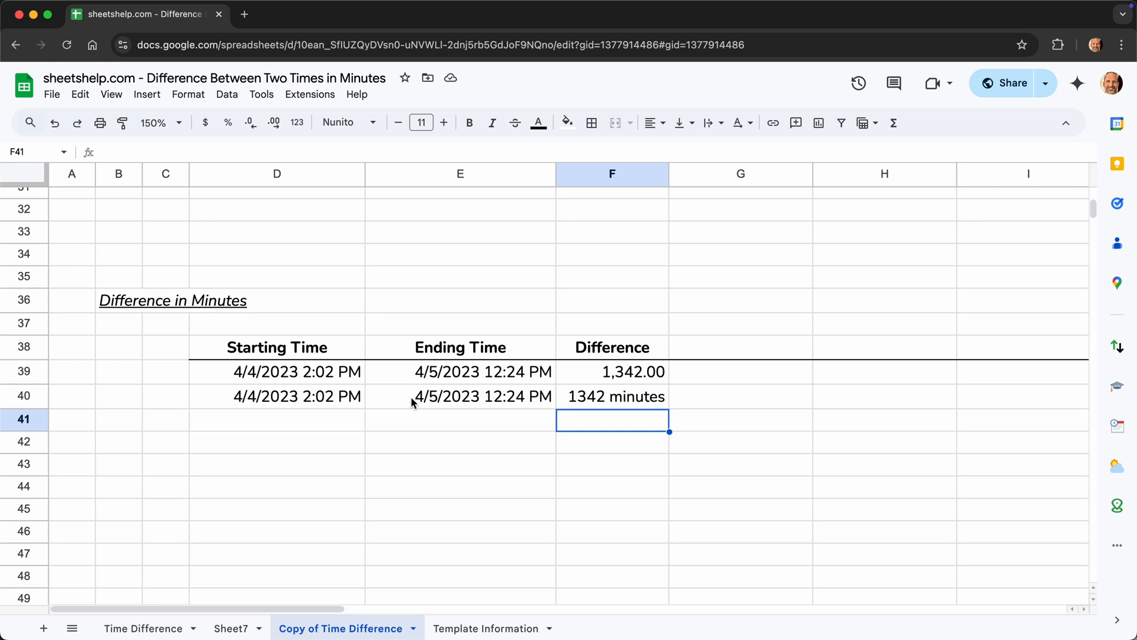
pyautogui.moveTo(815, 405)
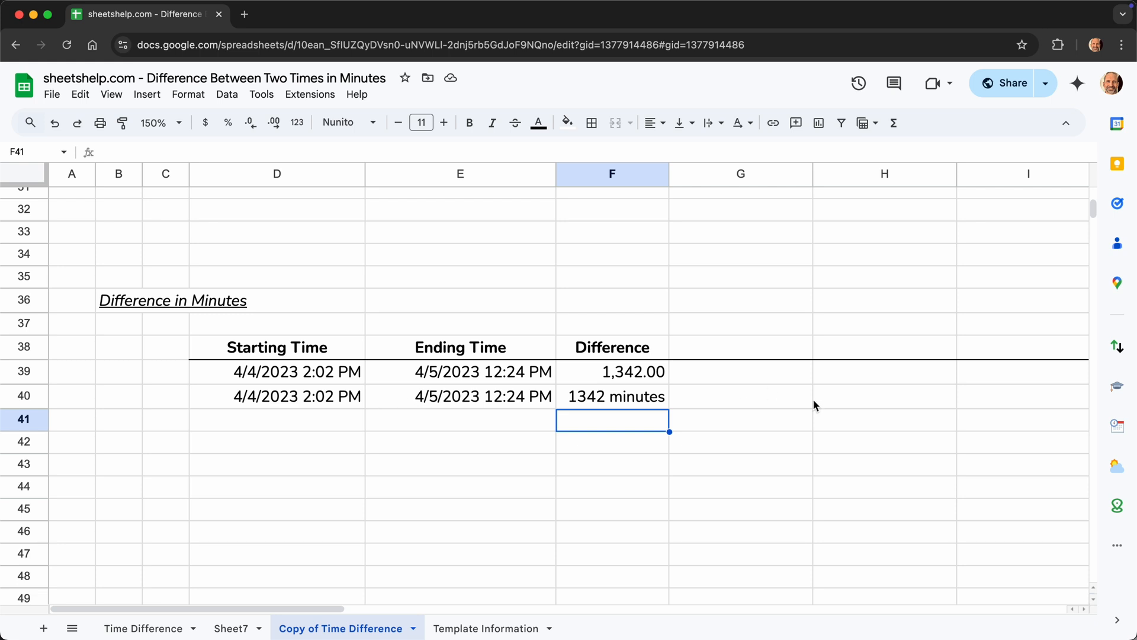
pyautogui.moveTo(1117, 426)
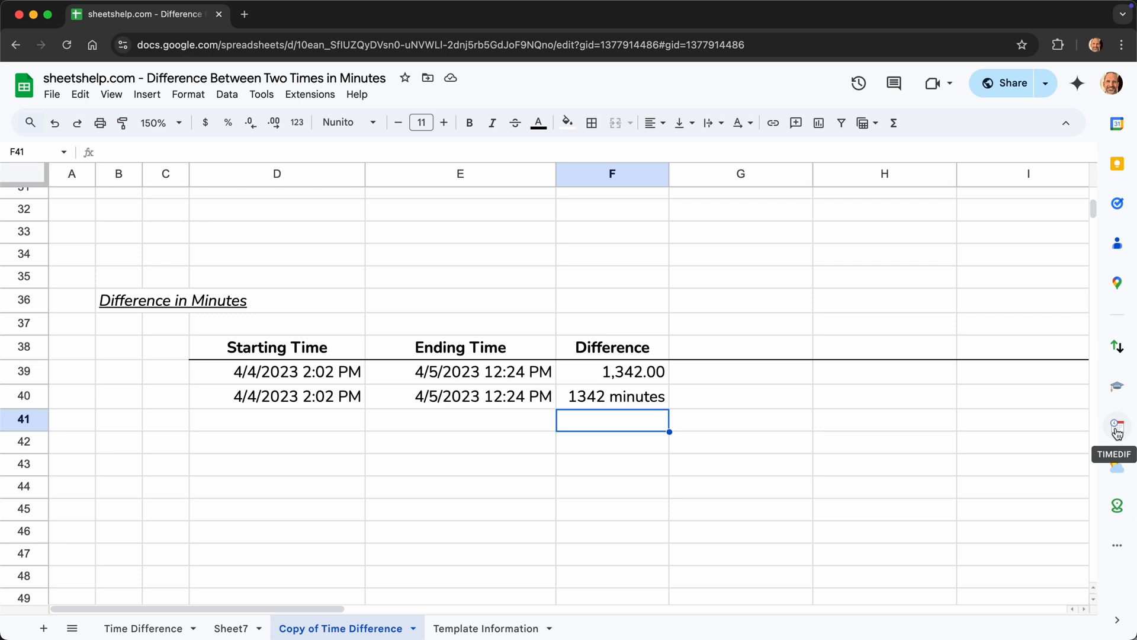
# Step: Launch the TIMEDIF add-on and select the row 40 start and end times as its range
pyautogui.click(1117, 425)
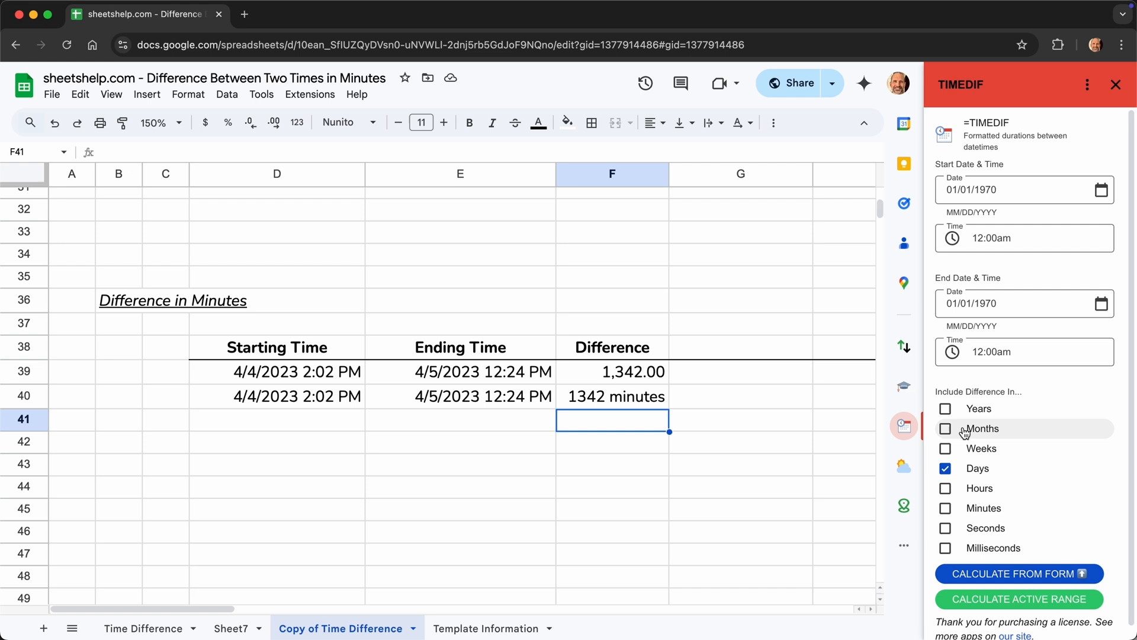
pyautogui.moveTo(904, 425)
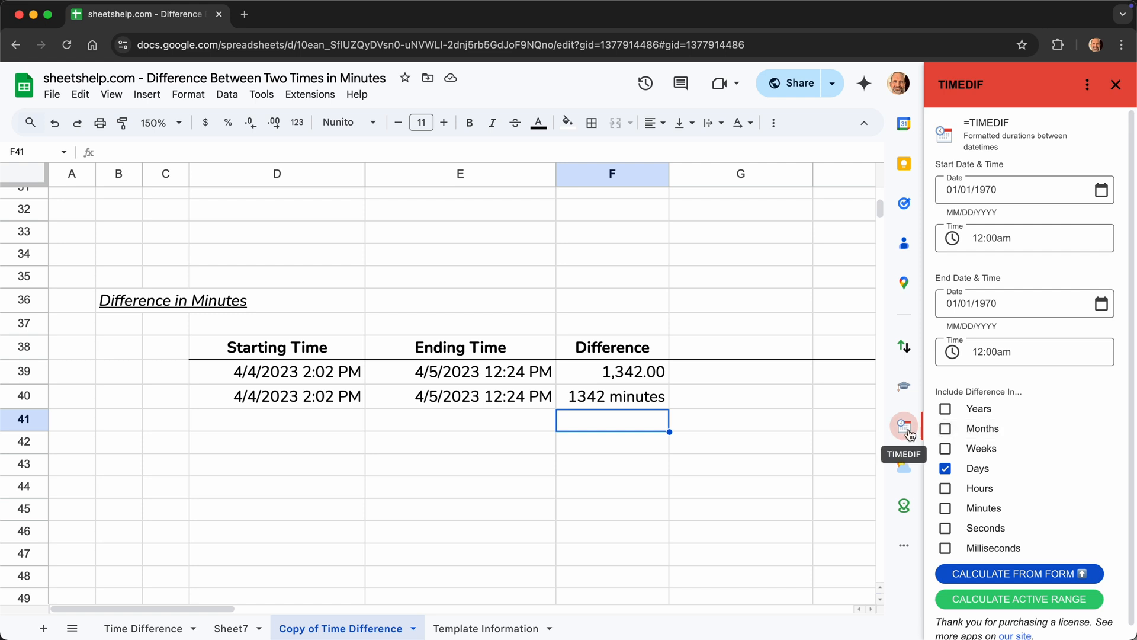
pyautogui.click(611, 442)
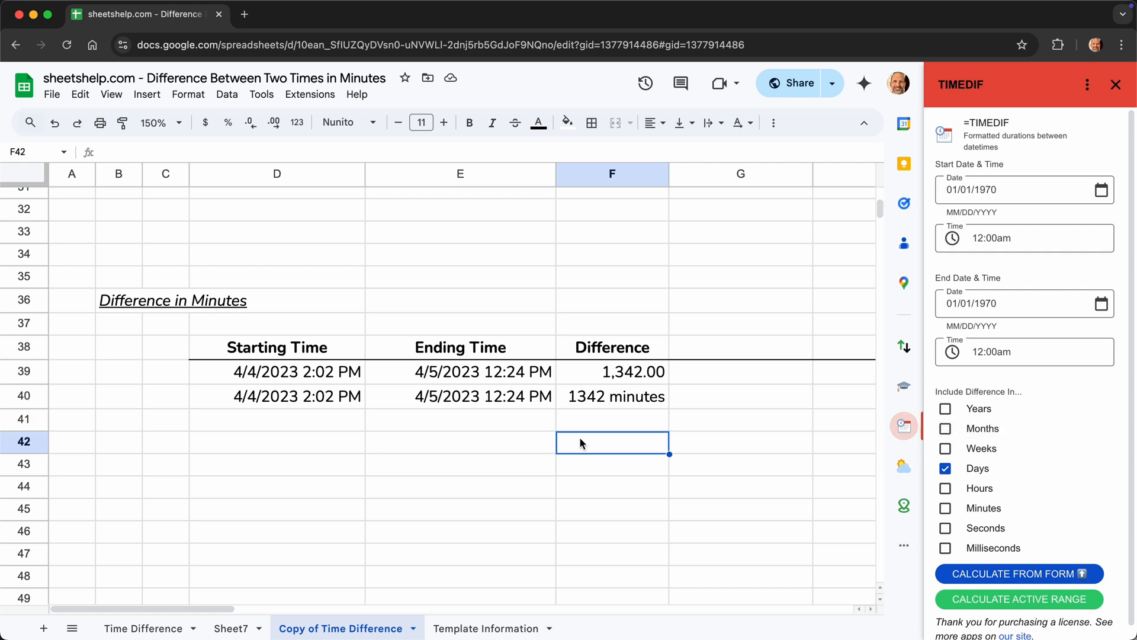
pyautogui.moveTo(796, 431)
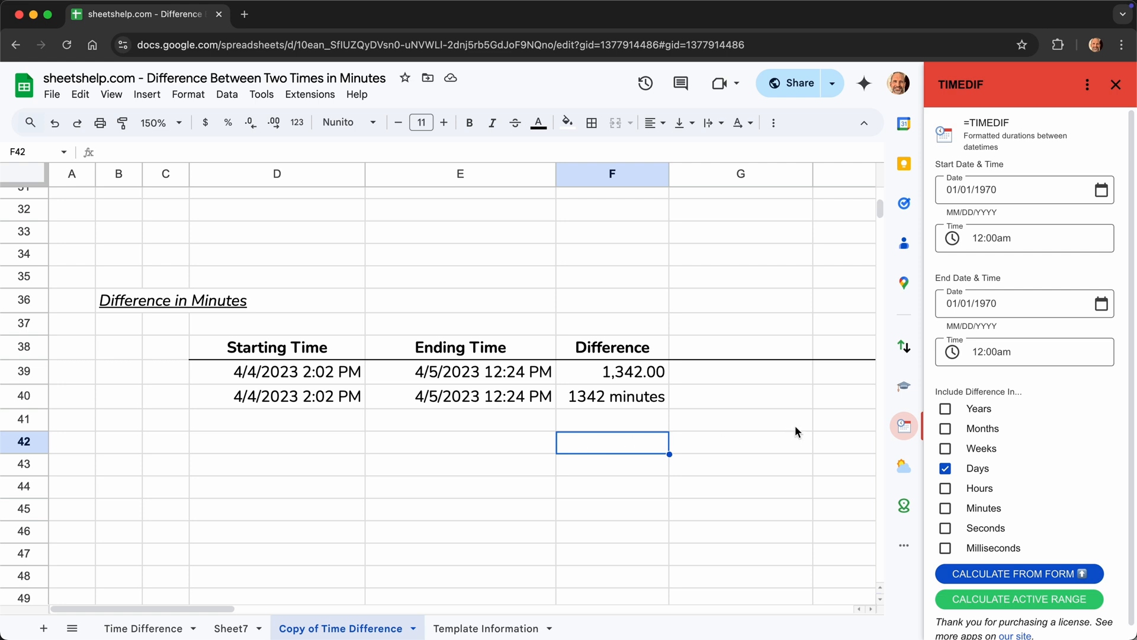
pyautogui.moveTo(596, 410)
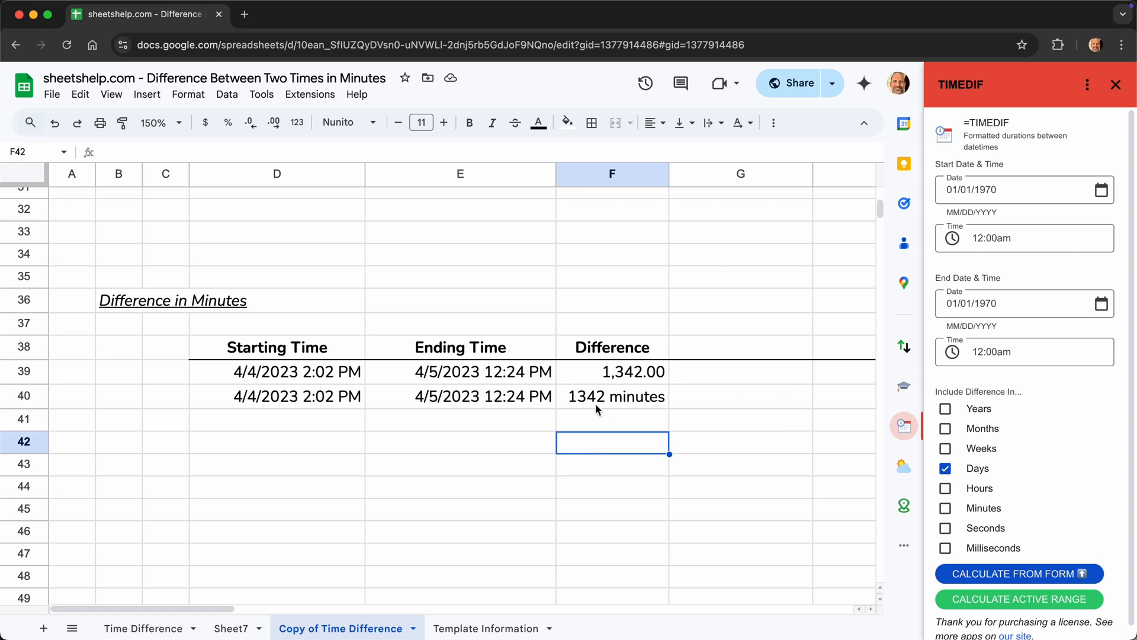
pyautogui.click(613, 396)
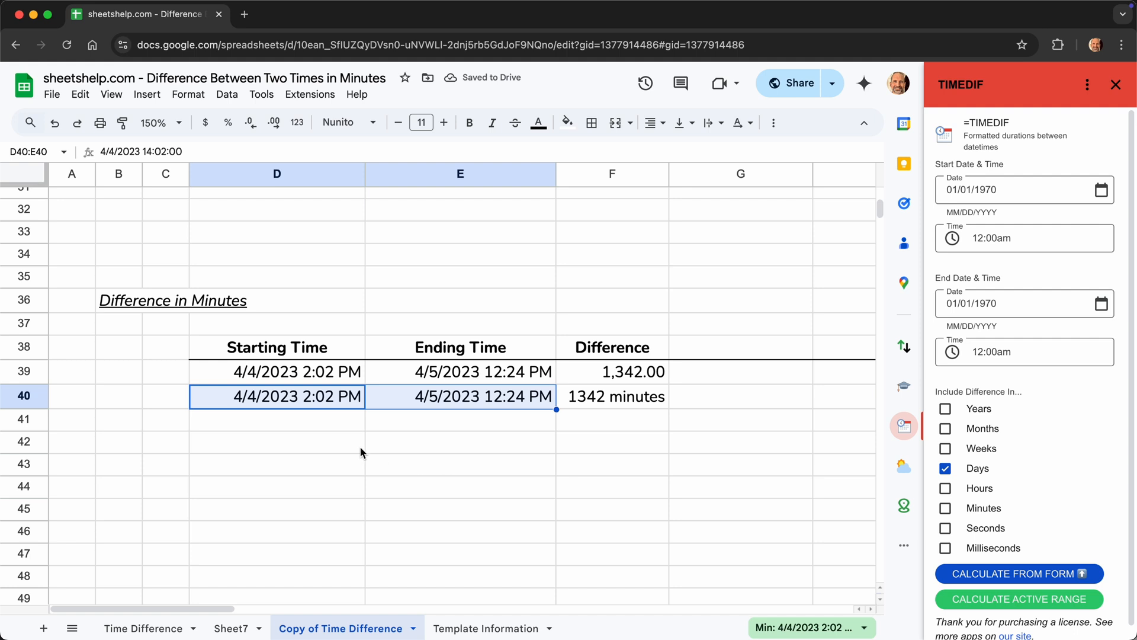
pyautogui.moveTo(945, 468)
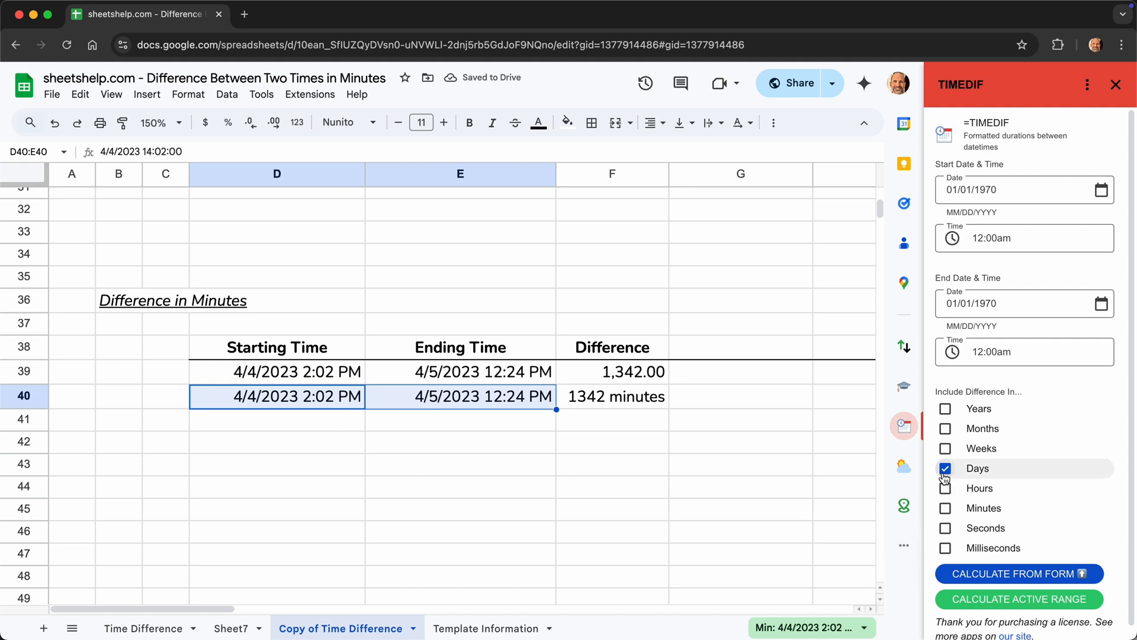
# Step: Choose Hours and Minutes instead of Days so F40 reads 22 hours, 22 minutes
pyautogui.click(945, 487)
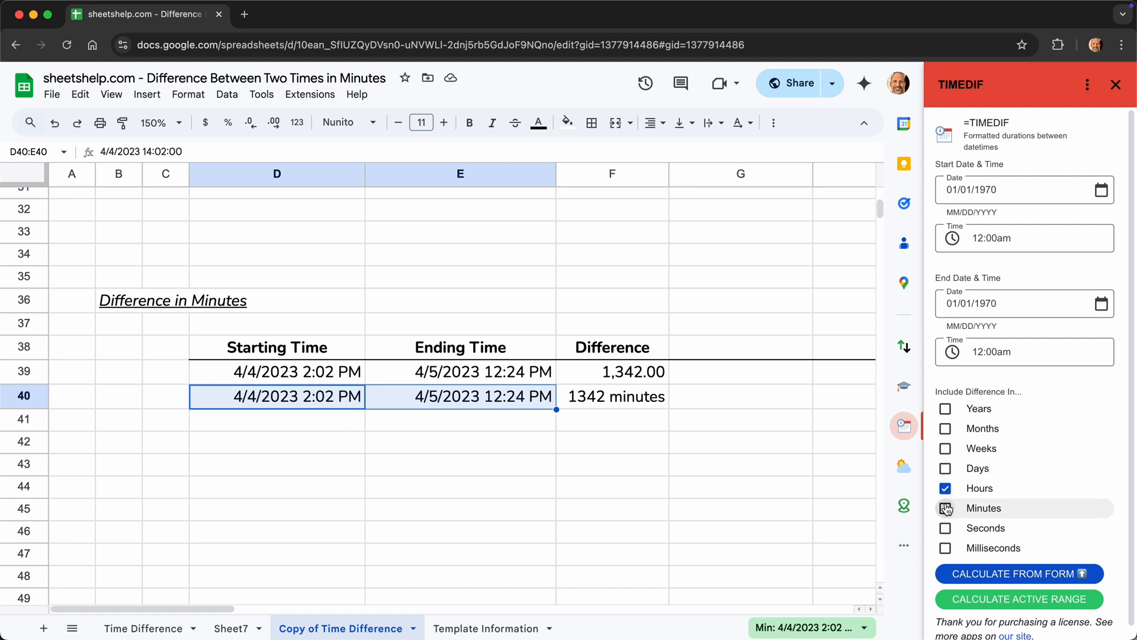
pyautogui.click(945, 508)
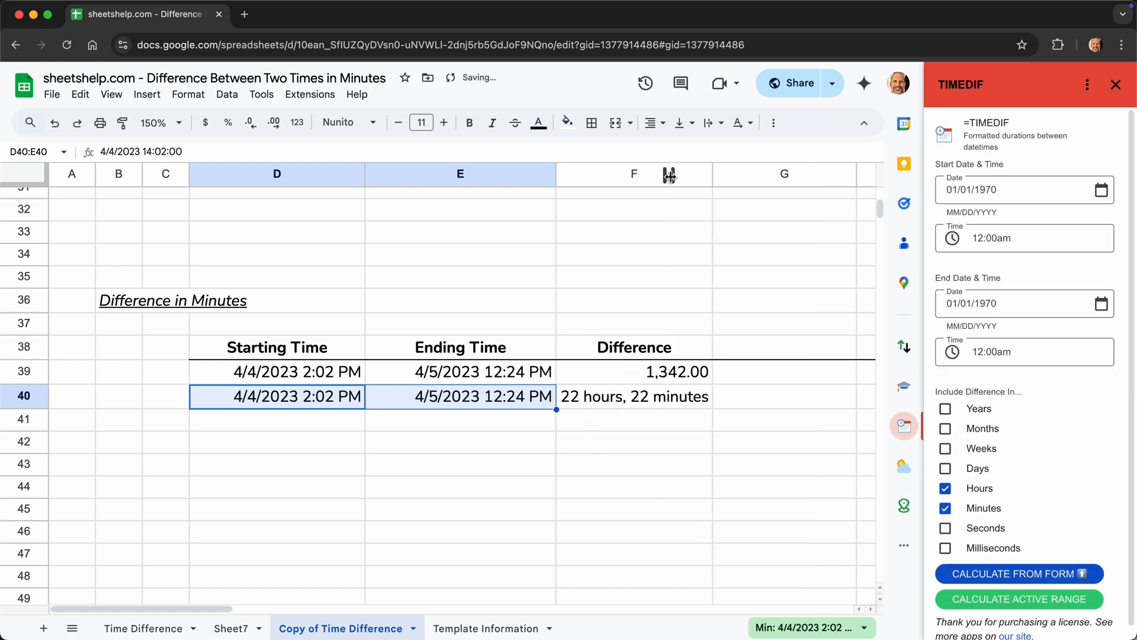
pyautogui.moveTo(650, 399)
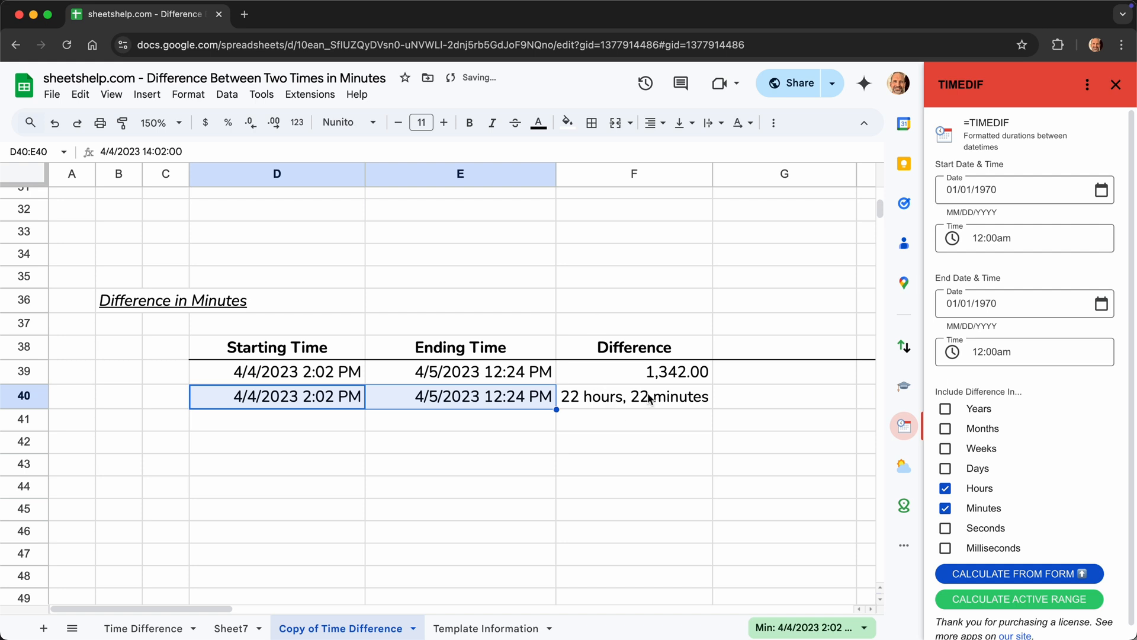
pyautogui.moveTo(545, 425)
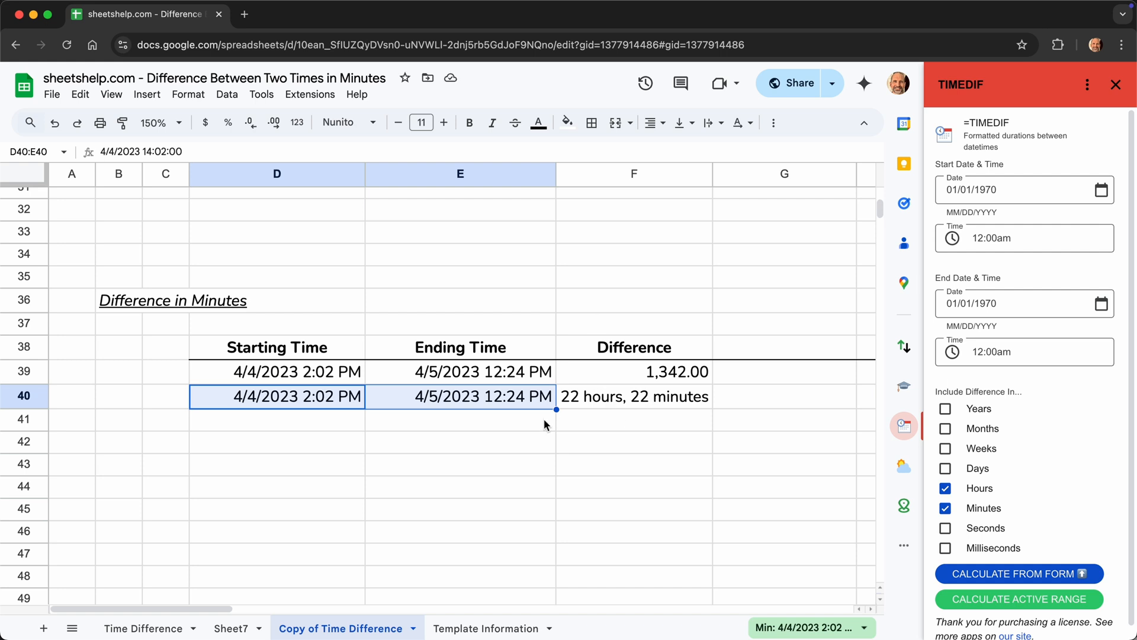